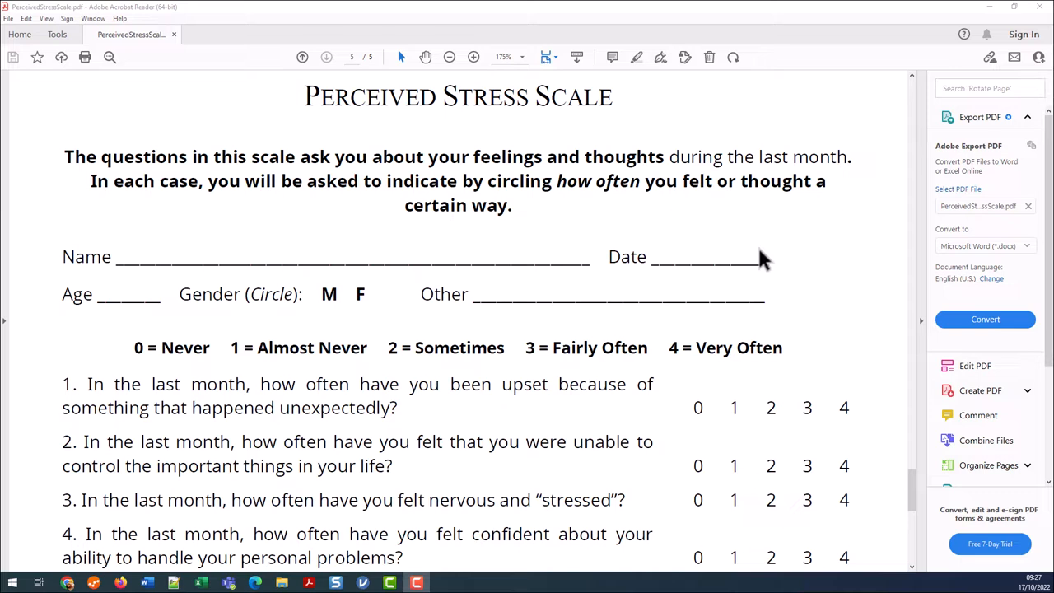
{"action": "mouse_move", "coordinate": [757, 251]}
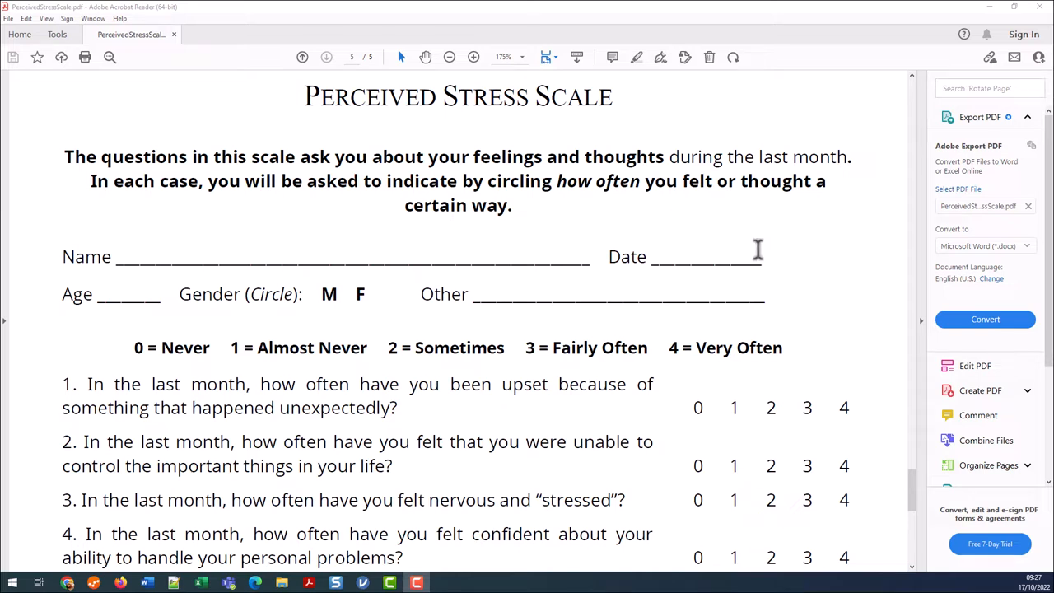
{"action": "mouse_move", "coordinate": [113, 352]}
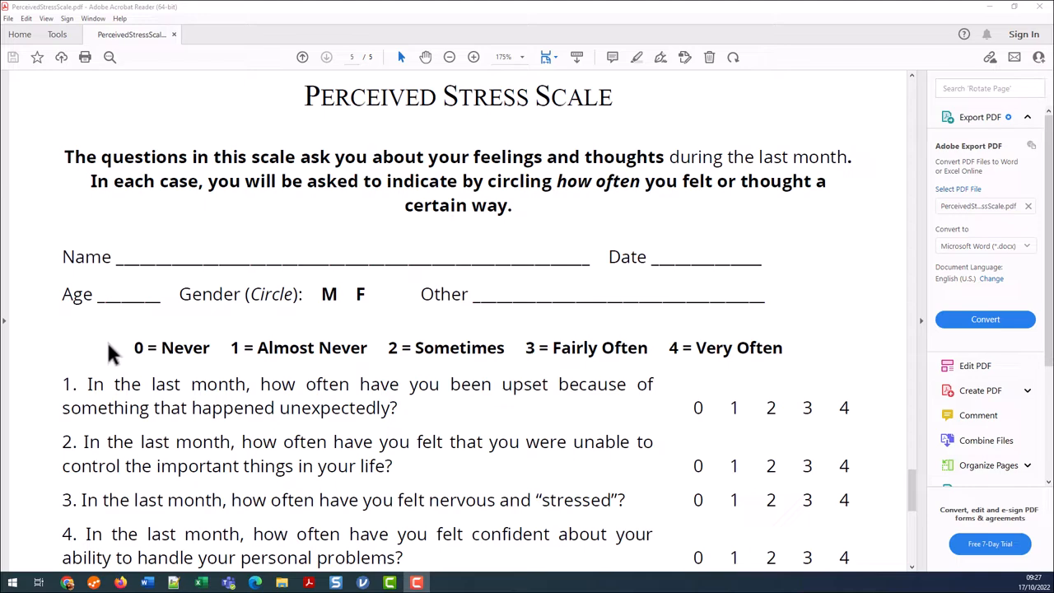
{"action": "mouse_move", "coordinate": [128, 351]}
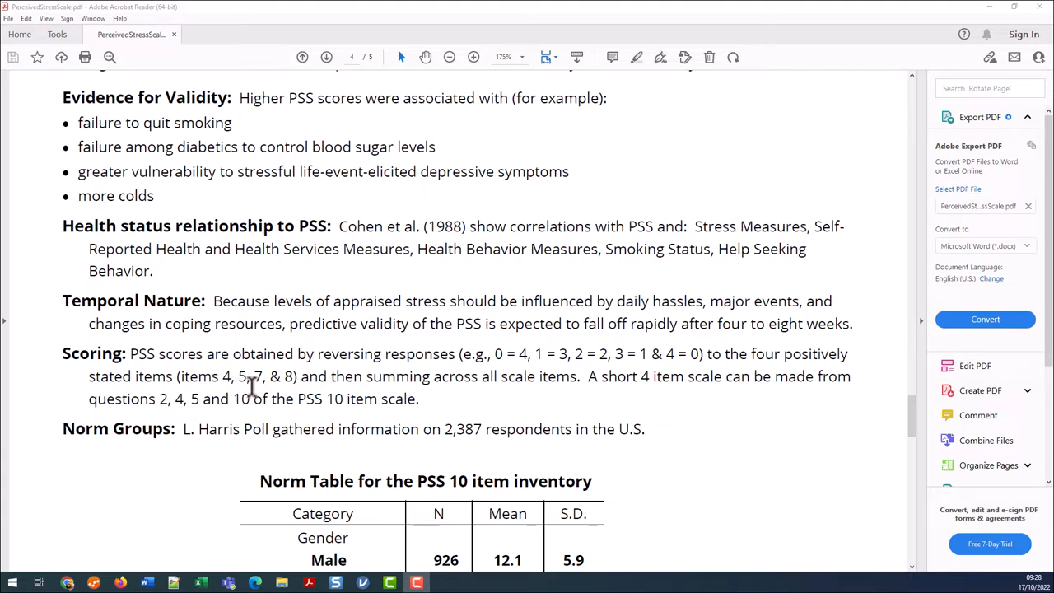
{"action": "mouse_move", "coordinate": [381, 402]}
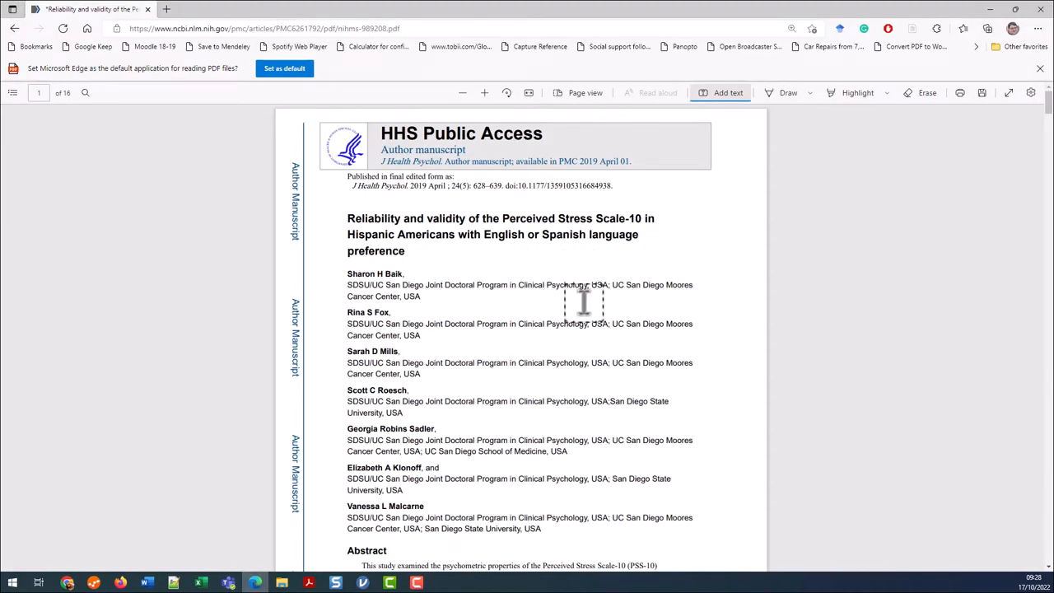
{"action": "mouse_move", "coordinate": [267, 321]}
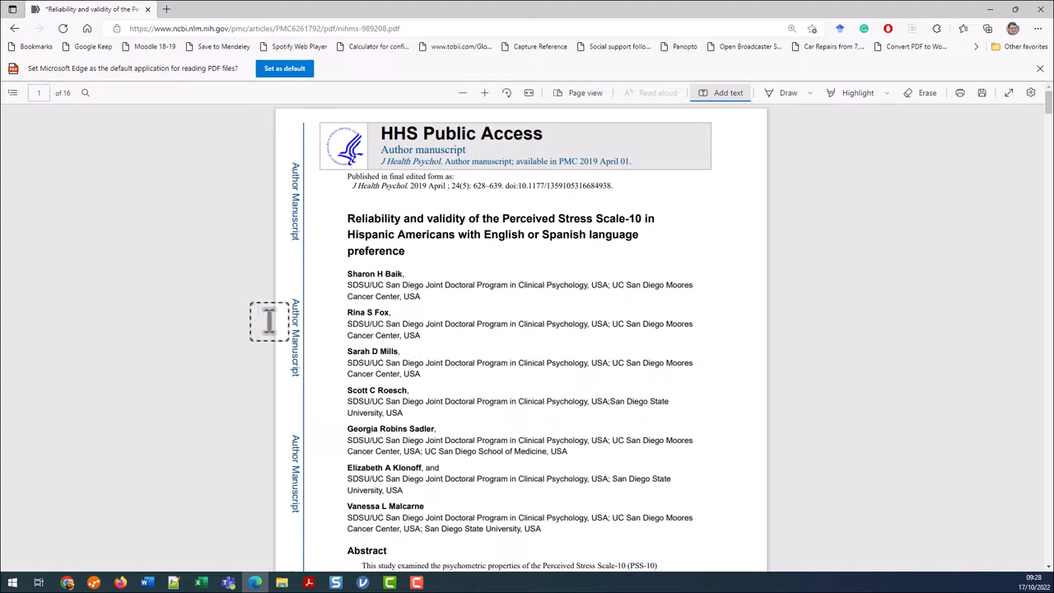
{"action": "mouse_move", "coordinate": [270, 333]}
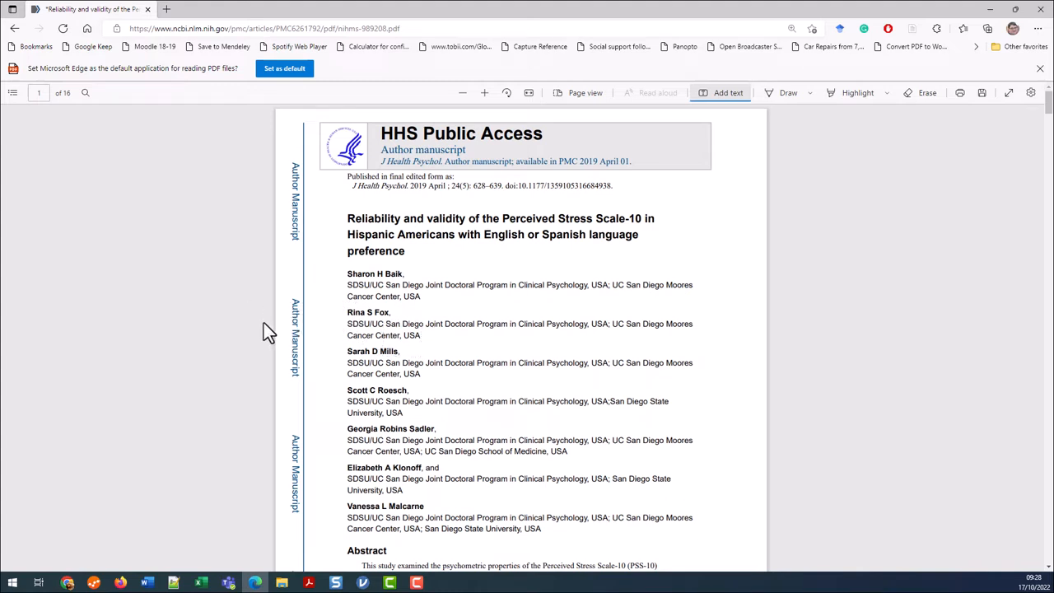
{"action": "mouse_move", "coordinate": [229, 338]}
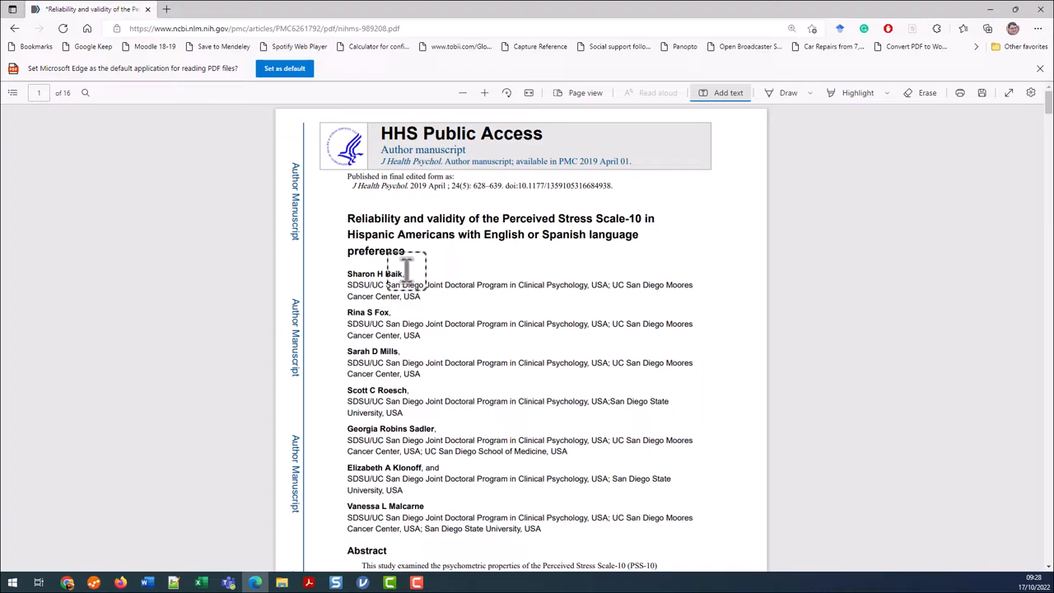
{"action": "mouse_move", "coordinate": [497, 323]}
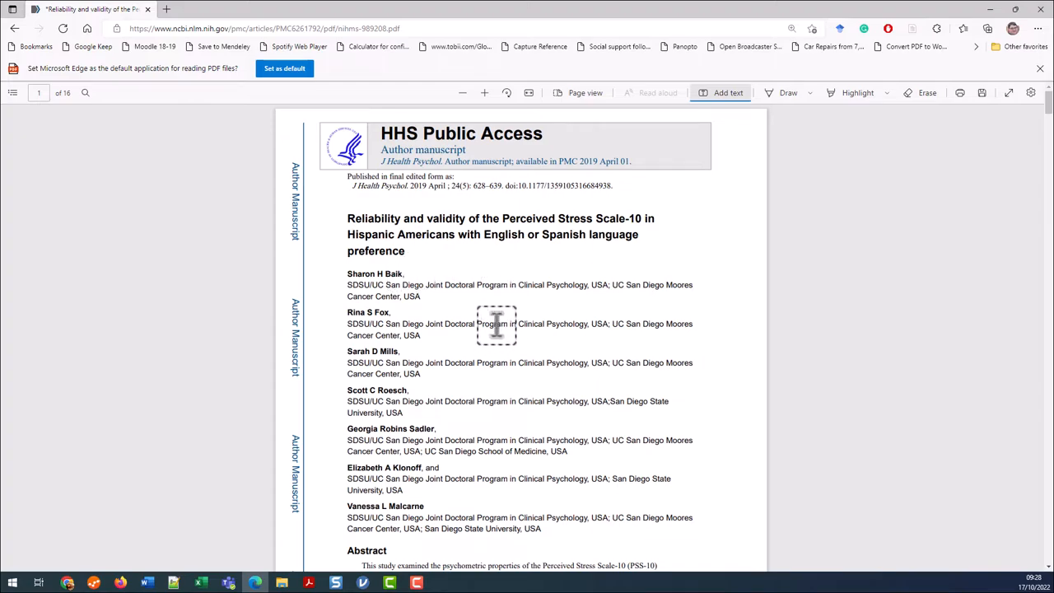
Step: Scroll the PSS-10 article to page 9's internal consistency section showing total-score α = .82
{"action": "scroll", "scroll_direction": "down", "scroll_amount": 3}
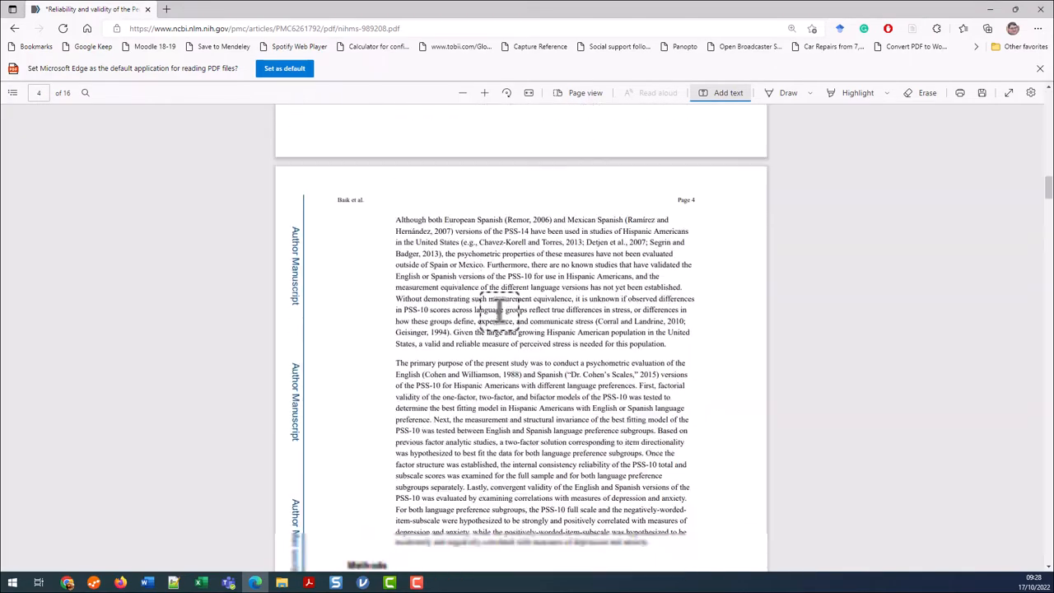
{"action": "scroll", "scroll_direction": "down", "scroll_amount": 3}
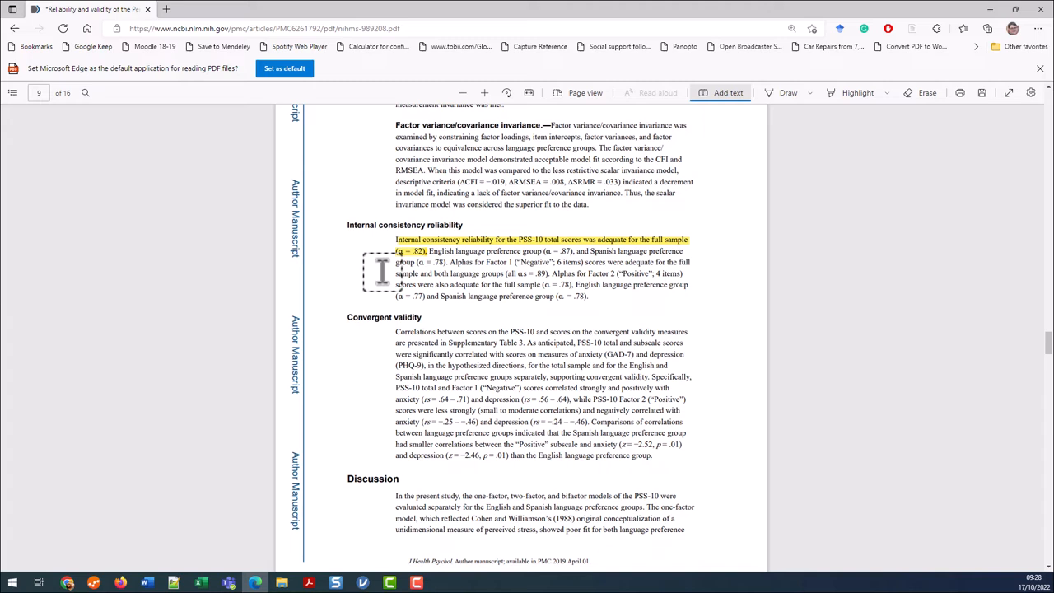
{"action": "mouse_move", "coordinate": [403, 400]}
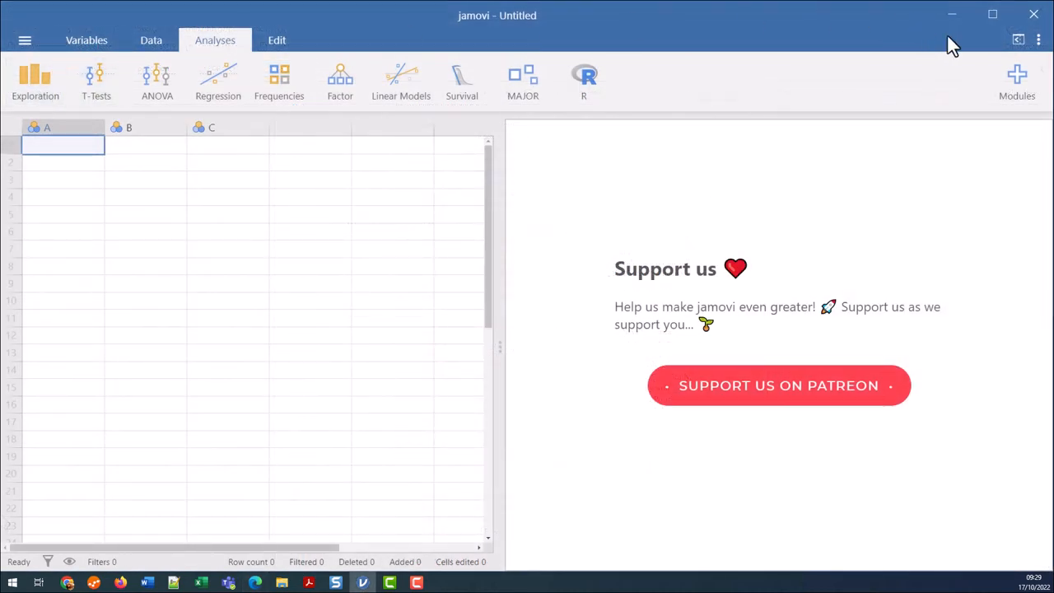
{"action": "left_click", "coordinate": [1038, 40]}
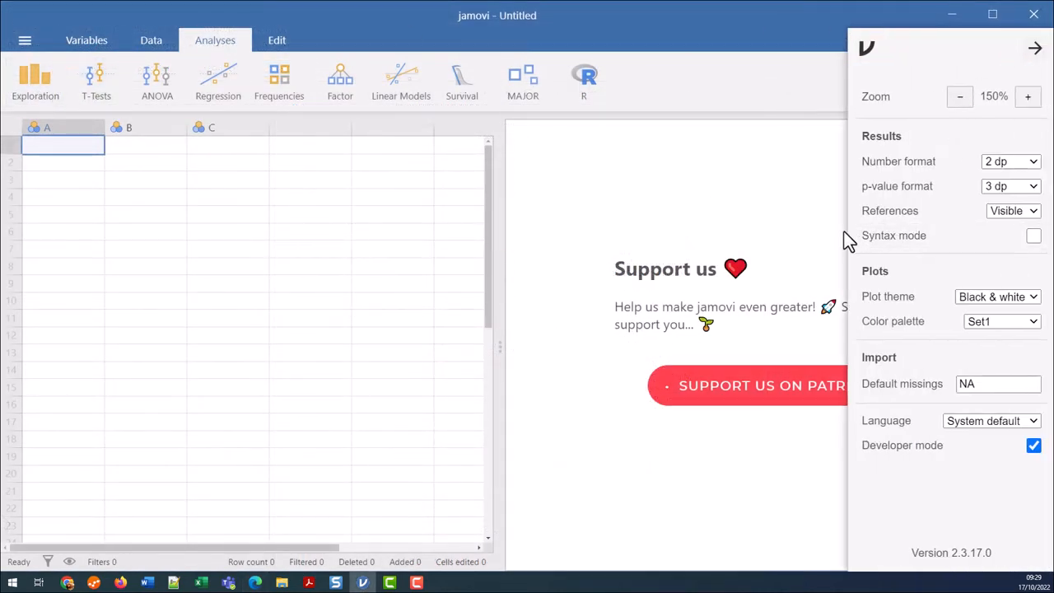
{"action": "mouse_move", "coordinate": [729, 212]}
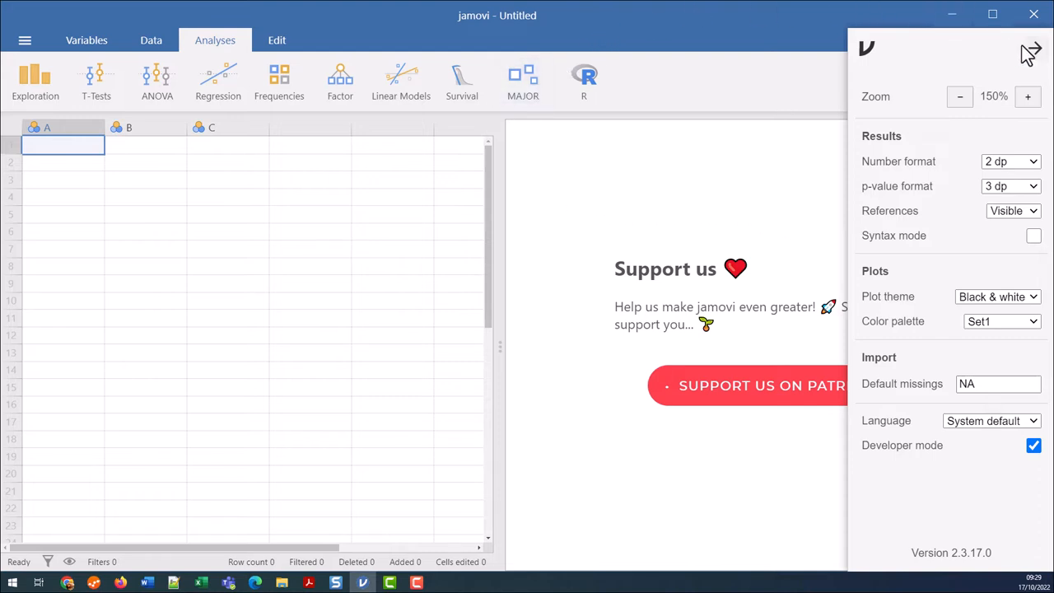
{"action": "left_click", "coordinate": [1030, 50]}
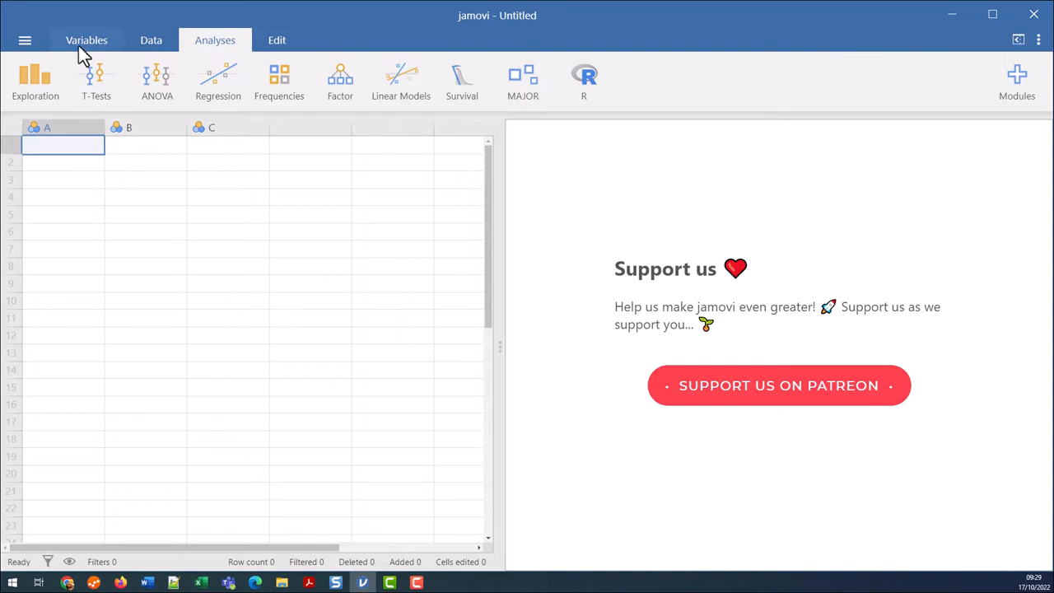
{"action": "mouse_move", "coordinate": [25, 39]}
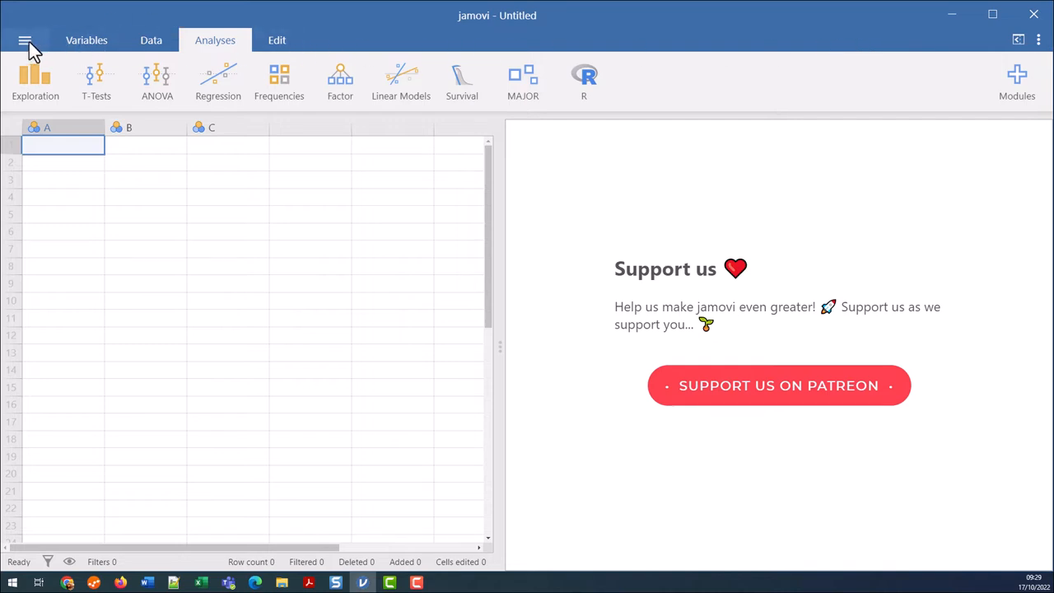
Step: Open survey.sav from This PC, loading 439 rows of participant data
{"action": "left_click", "coordinate": [25, 40]}
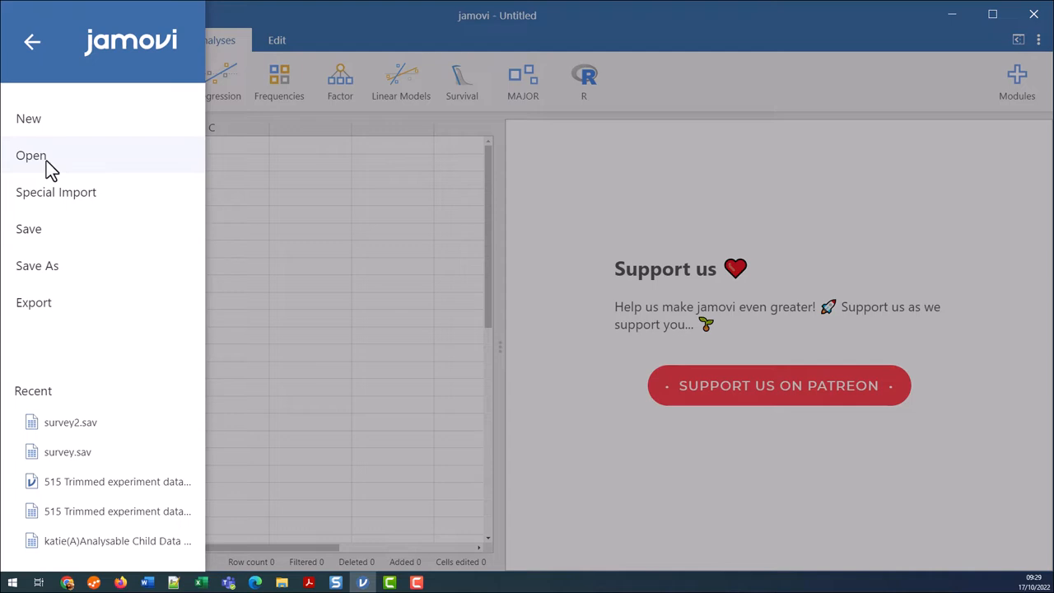
{"action": "left_click", "coordinate": [31, 155]}
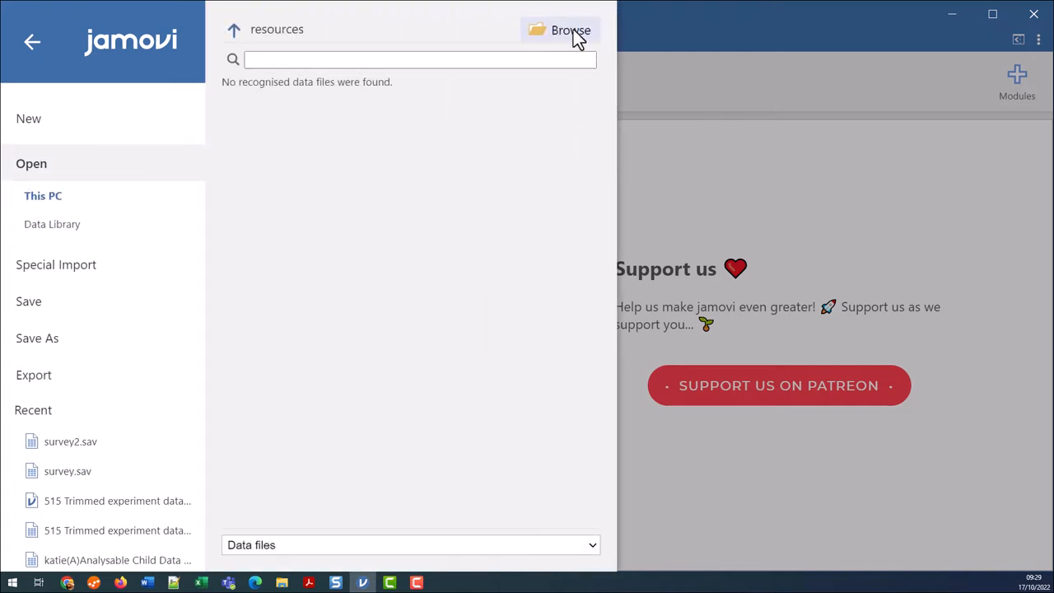
{"action": "left_click", "coordinate": [559, 30]}
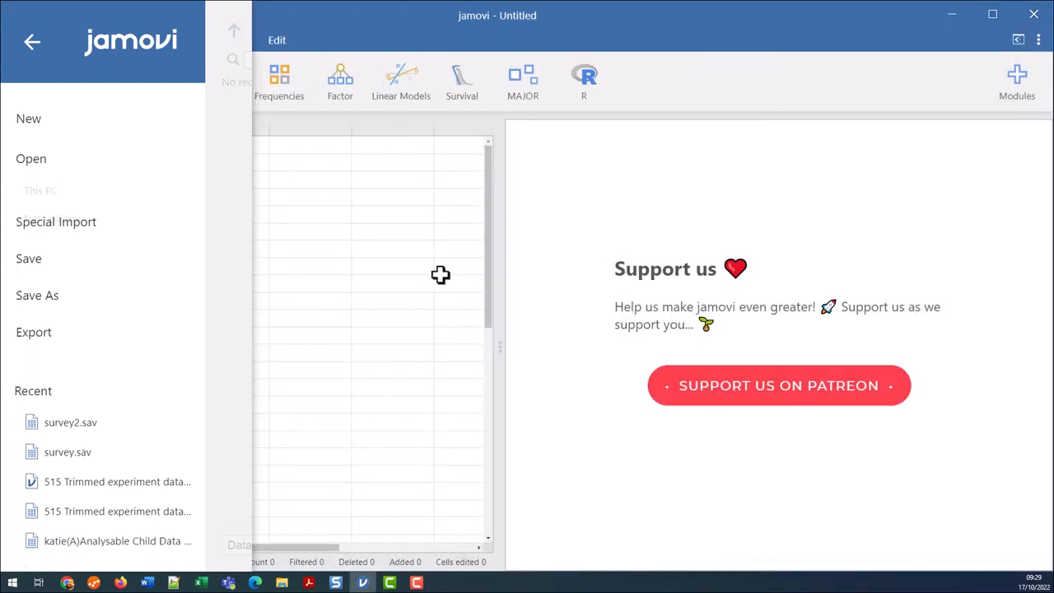
{"action": "left_click", "coordinate": [68, 451]}
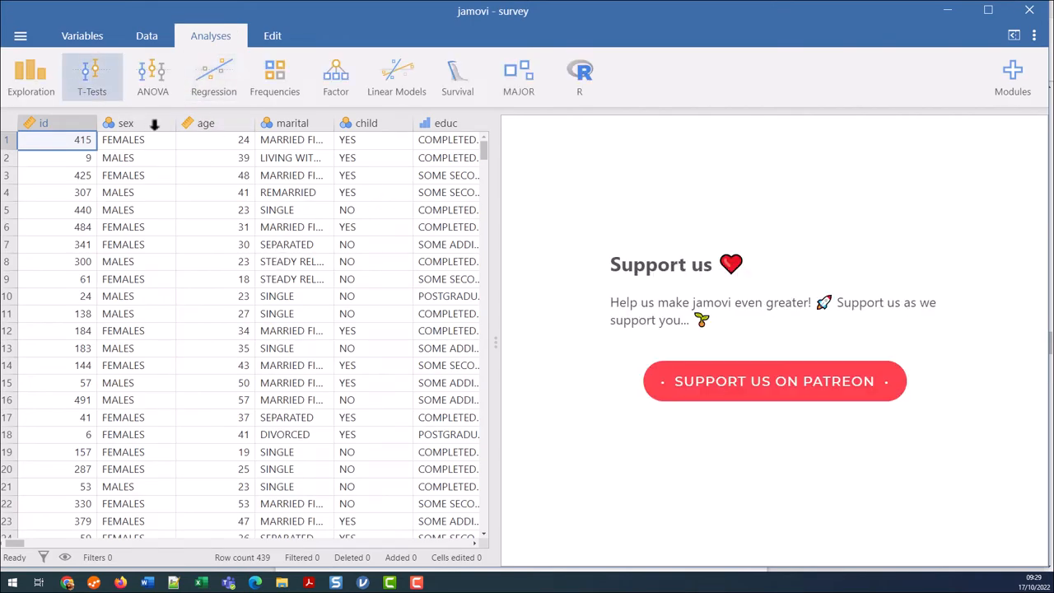
{"action": "mouse_move", "coordinate": [267, 166]}
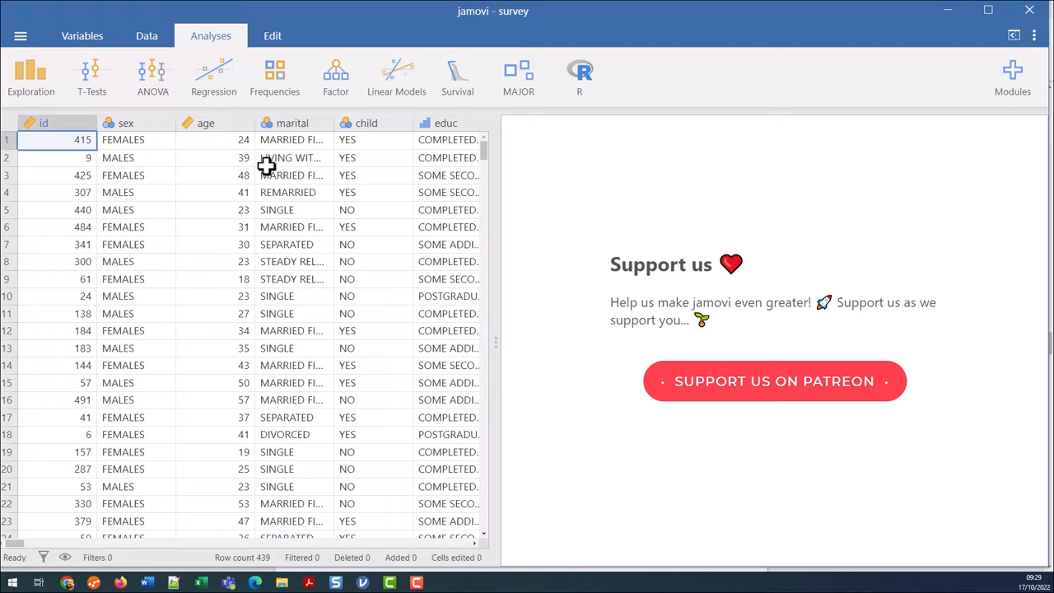
{"action": "mouse_move", "coordinate": [517, 79]}
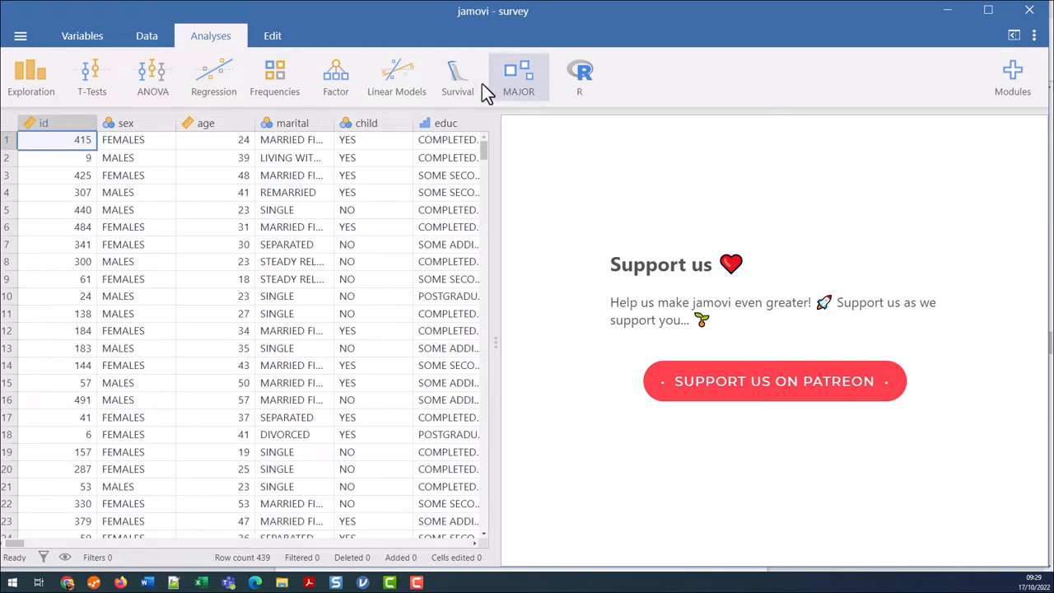
Step: Start a Factor > Reliability Analysis, filter variables by 'pss' and select pss1–pss10
{"action": "left_click", "coordinate": [335, 75]}
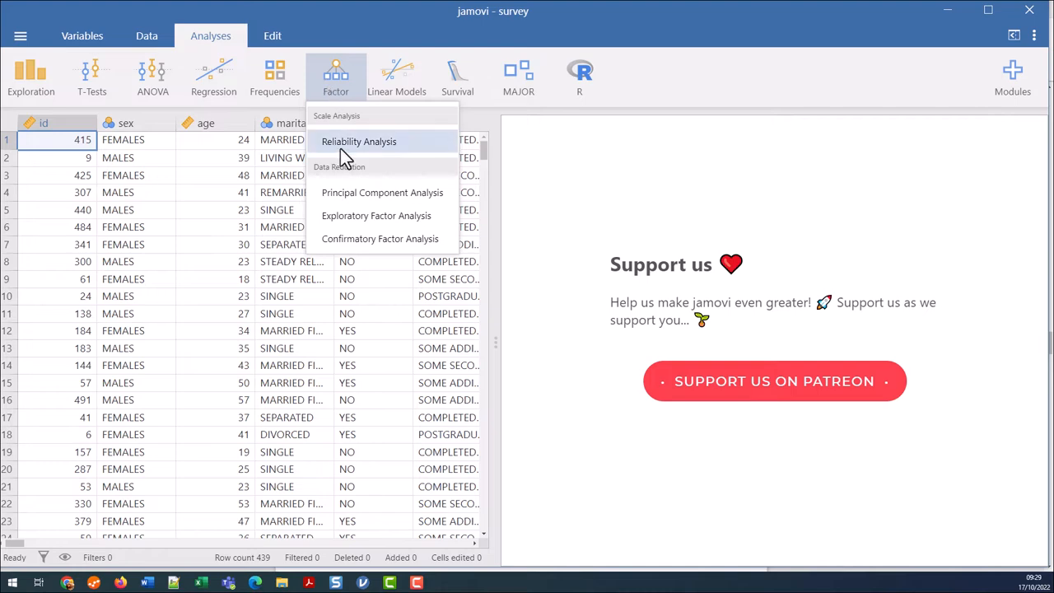
{"action": "left_click", "coordinate": [358, 141]}
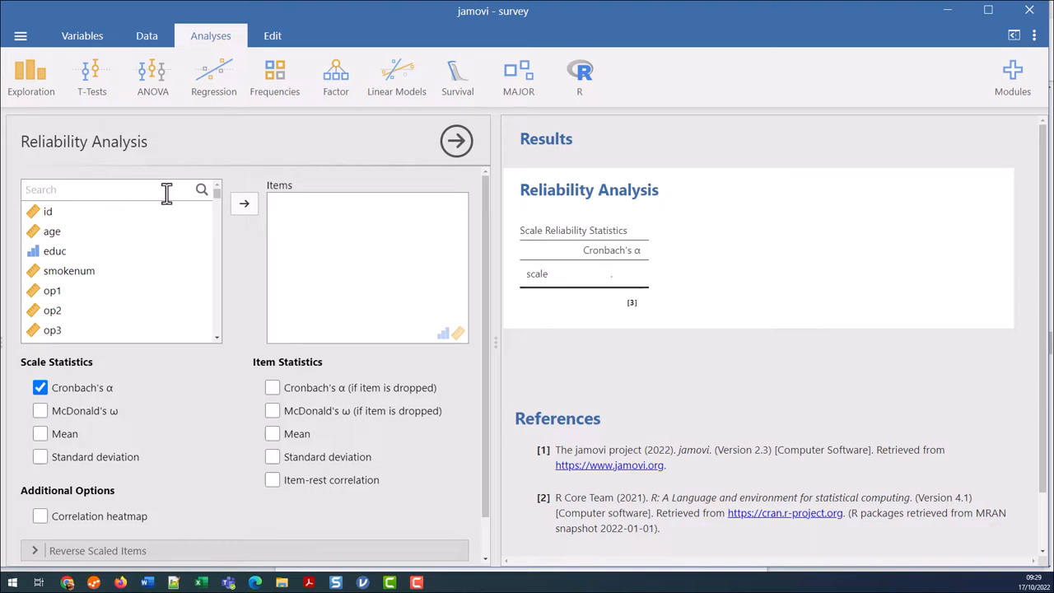
{"action": "type", "text": "pss"}
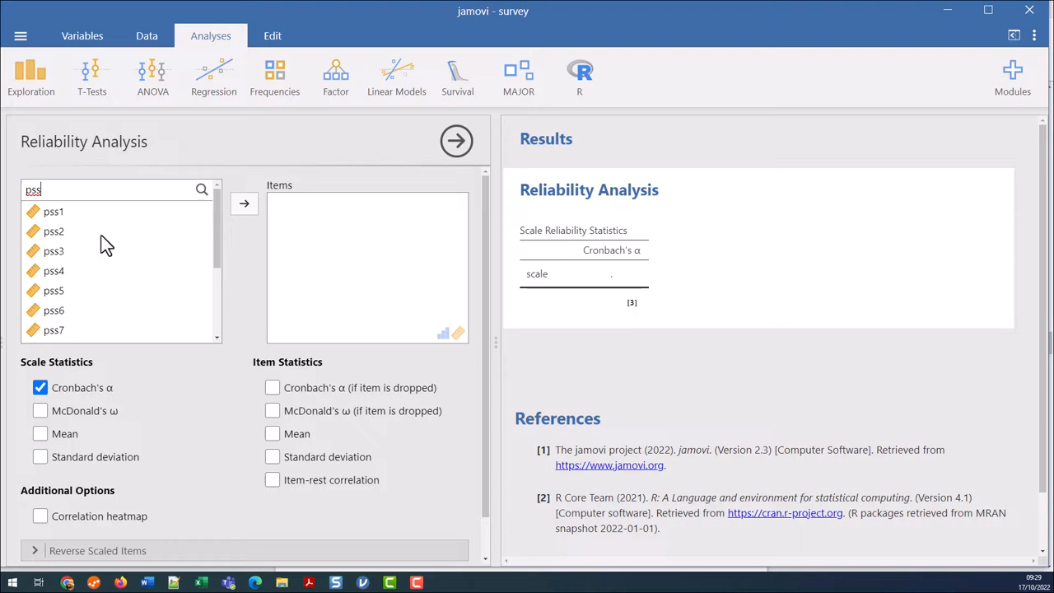
{"action": "scroll", "scroll_direction": "down", "scroll_amount": 3}
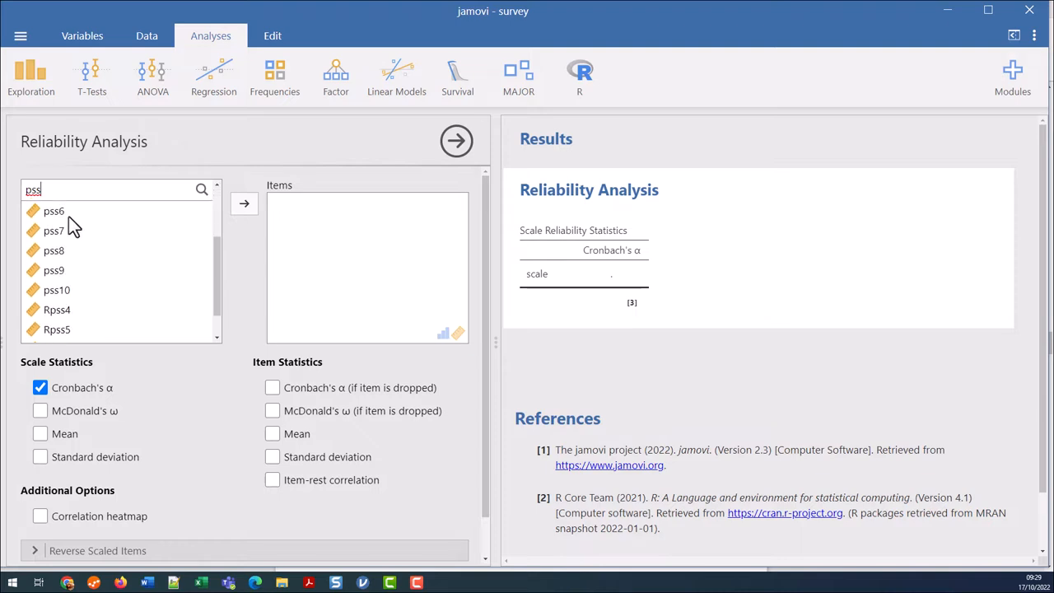
{"action": "scroll", "scroll_direction": "down", "scroll_amount": 3}
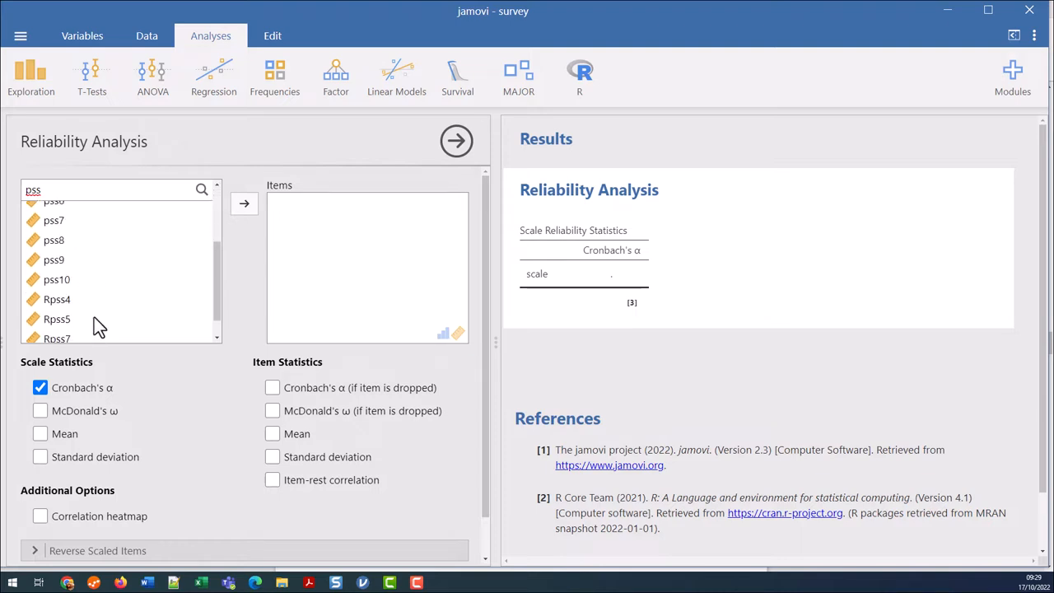
{"action": "scroll", "scroll_direction": "down", "scroll_amount": 3}
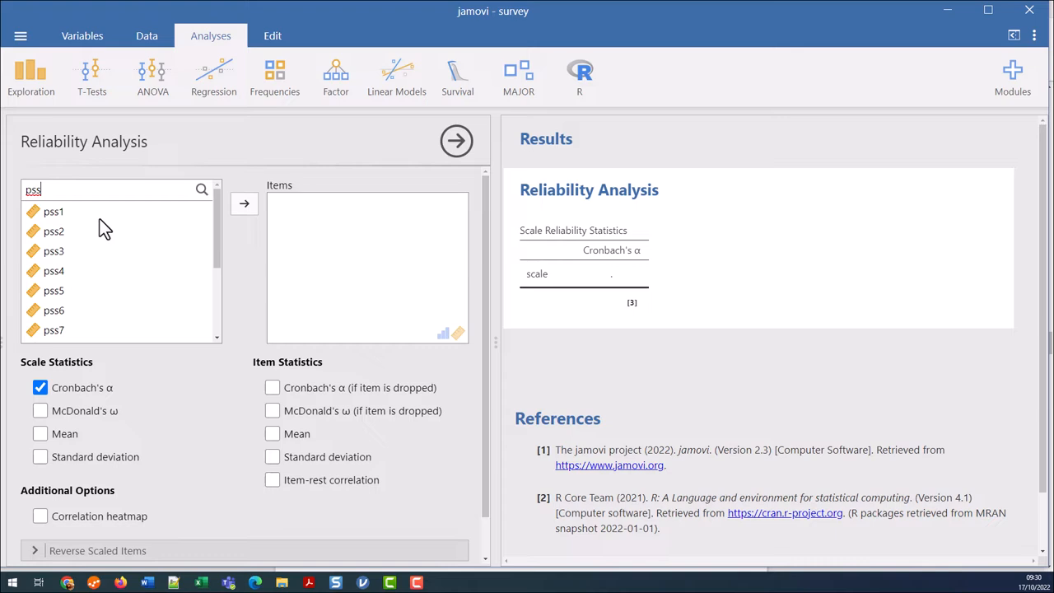
{"action": "left_click", "coordinate": [53, 210]}
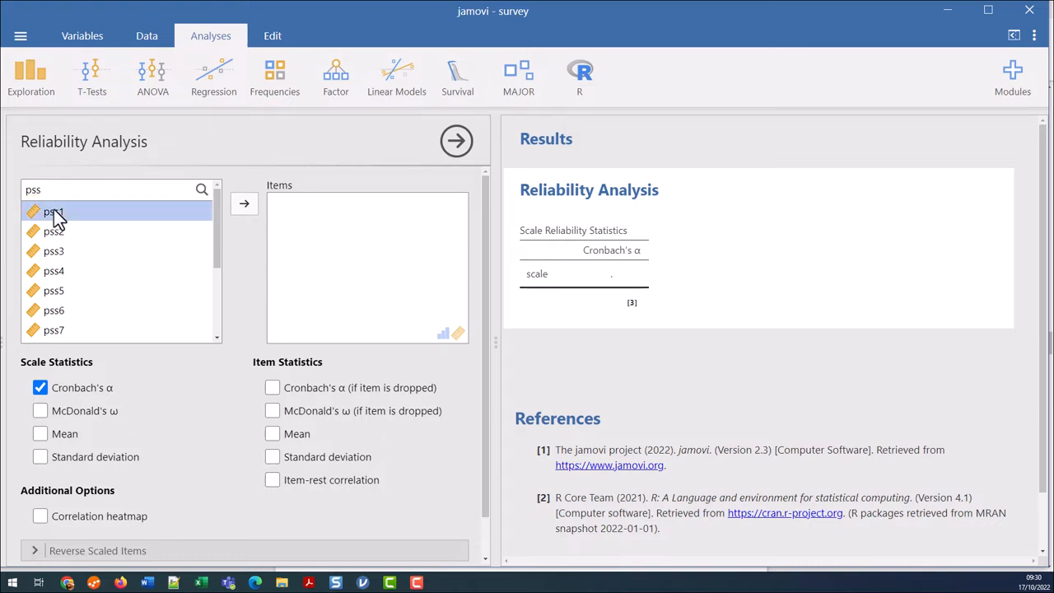
{"action": "scroll", "scroll_direction": "down", "scroll_amount": 3}
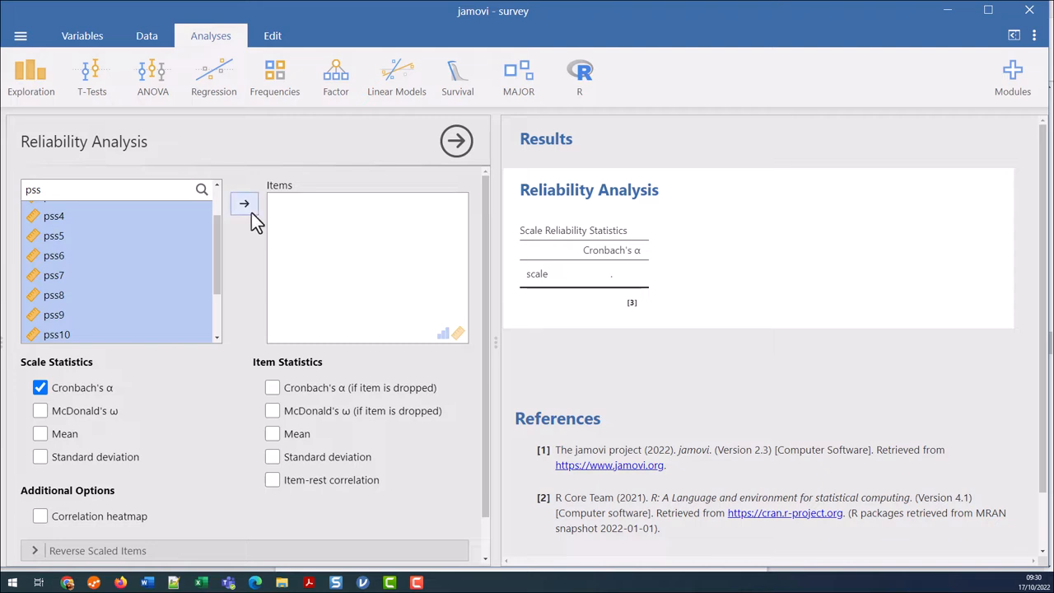
Step: Move pss1–pss10 into the Items box, yielding Cronbach's α of 0.36
{"action": "left_click", "coordinate": [244, 203]}
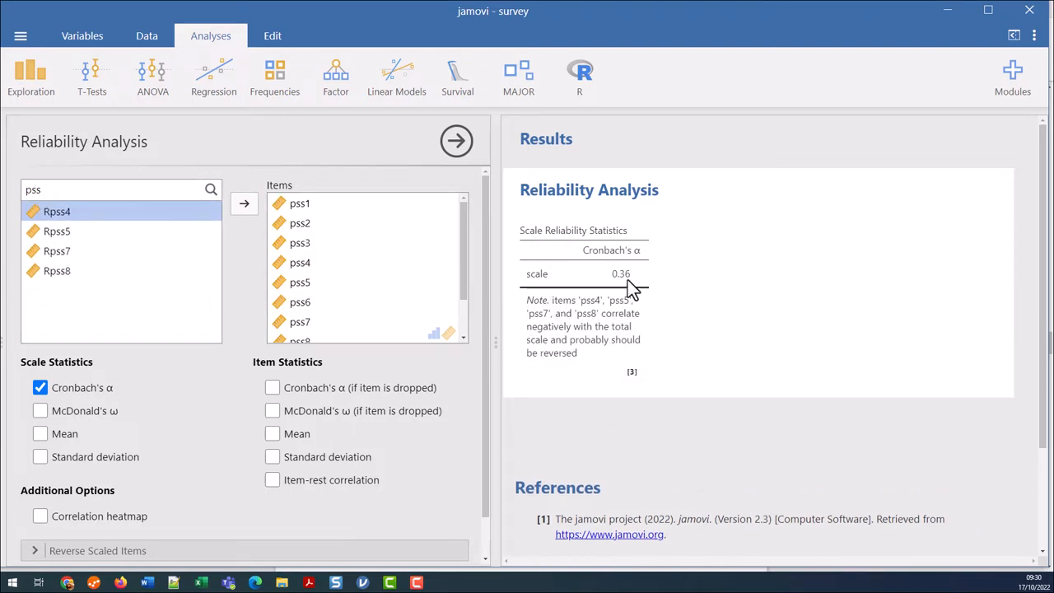
{"action": "mouse_move", "coordinate": [632, 292]}
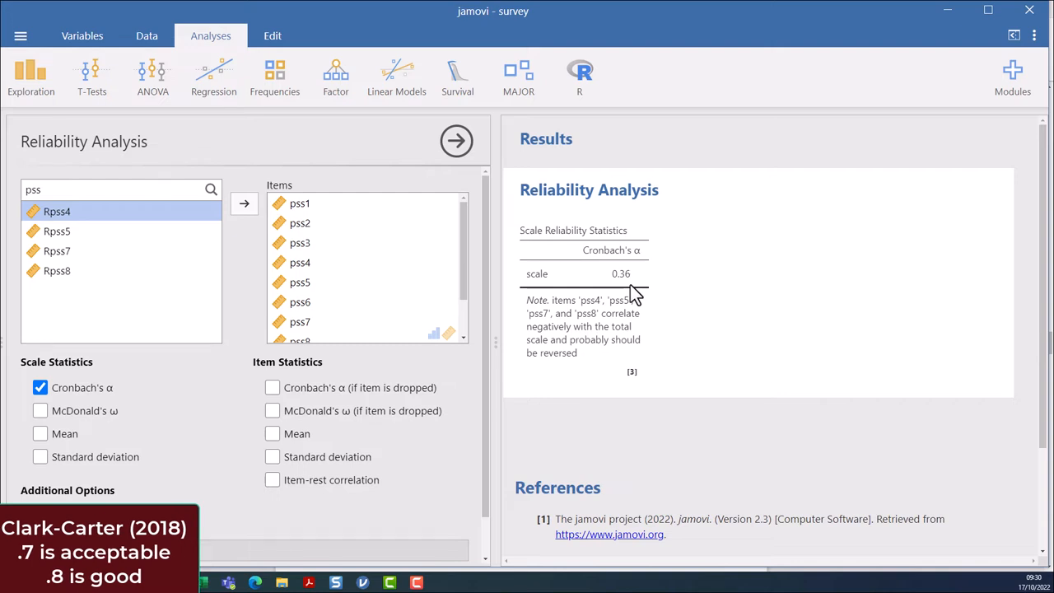
{"action": "mouse_move", "coordinate": [482, 296]}
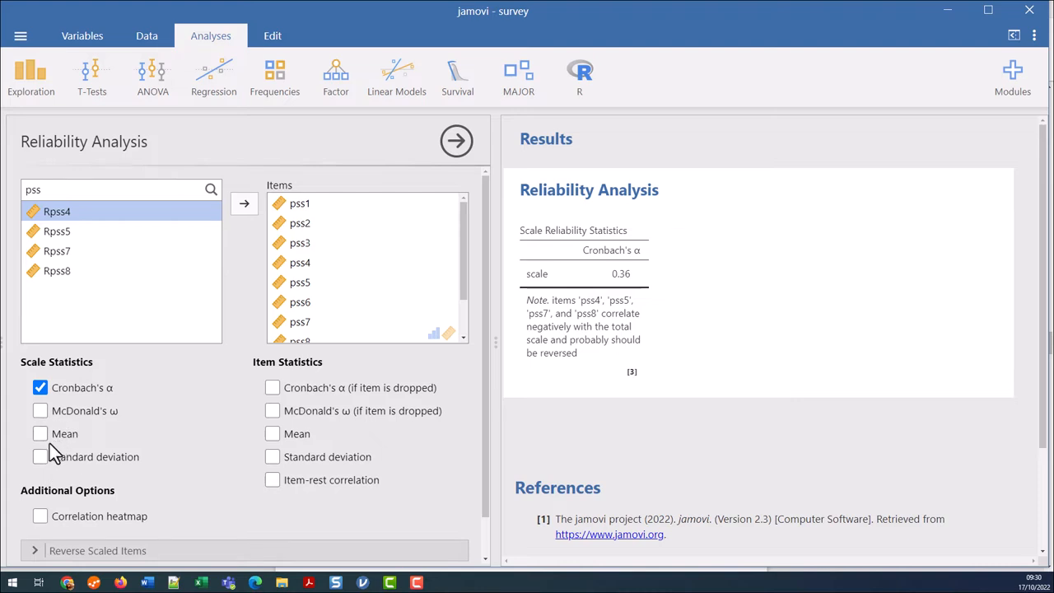
Step: Add scale mean (3.14), standard deviation (0.34) and item alpha-if-dropped values
{"action": "left_click", "coordinate": [40, 433]}
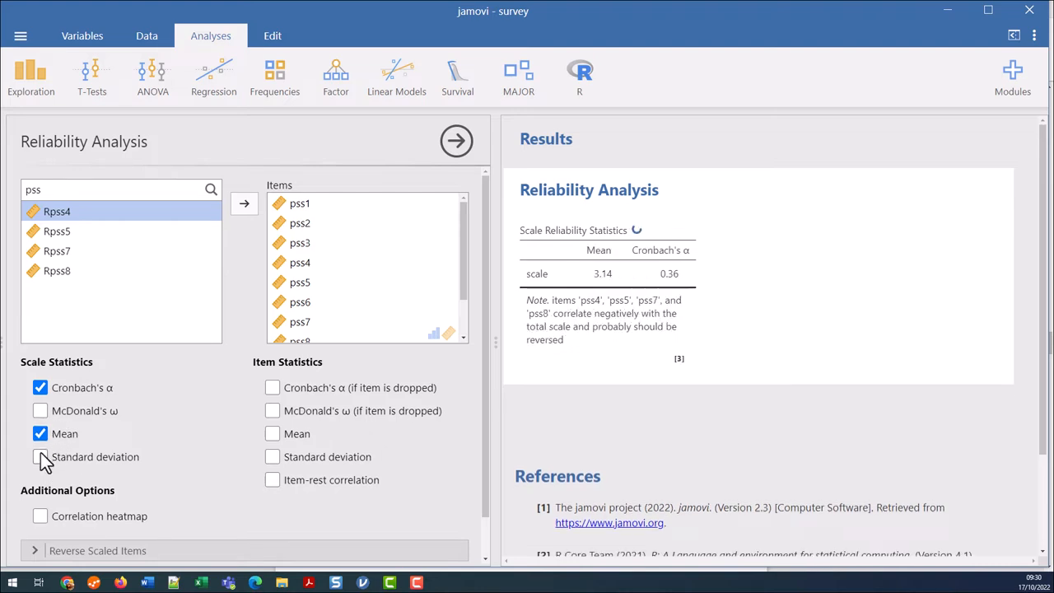
{"action": "left_click", "coordinate": [41, 456]}
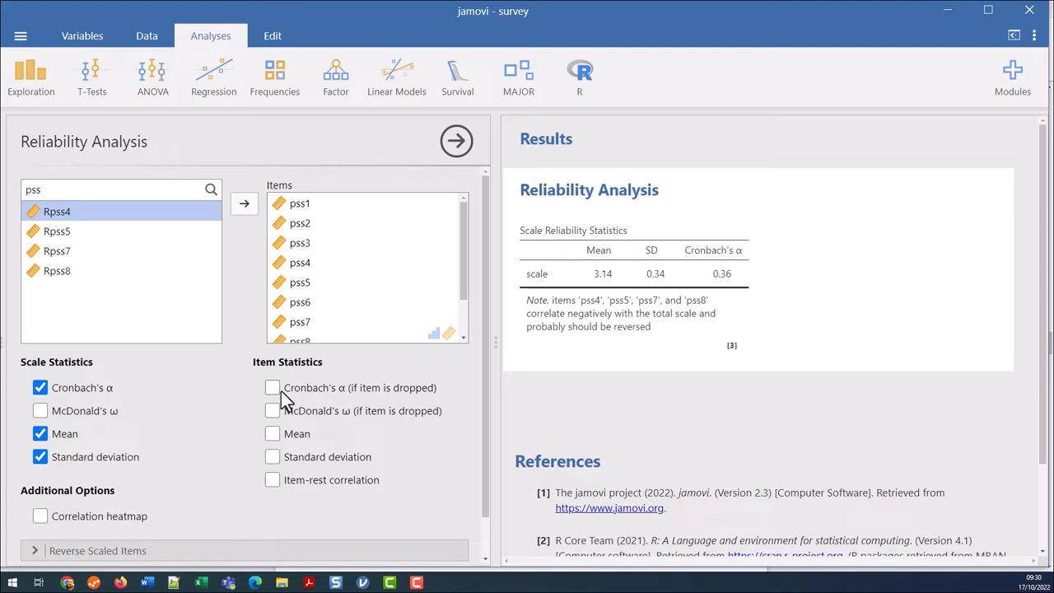
{"action": "left_click", "coordinate": [272, 387]}
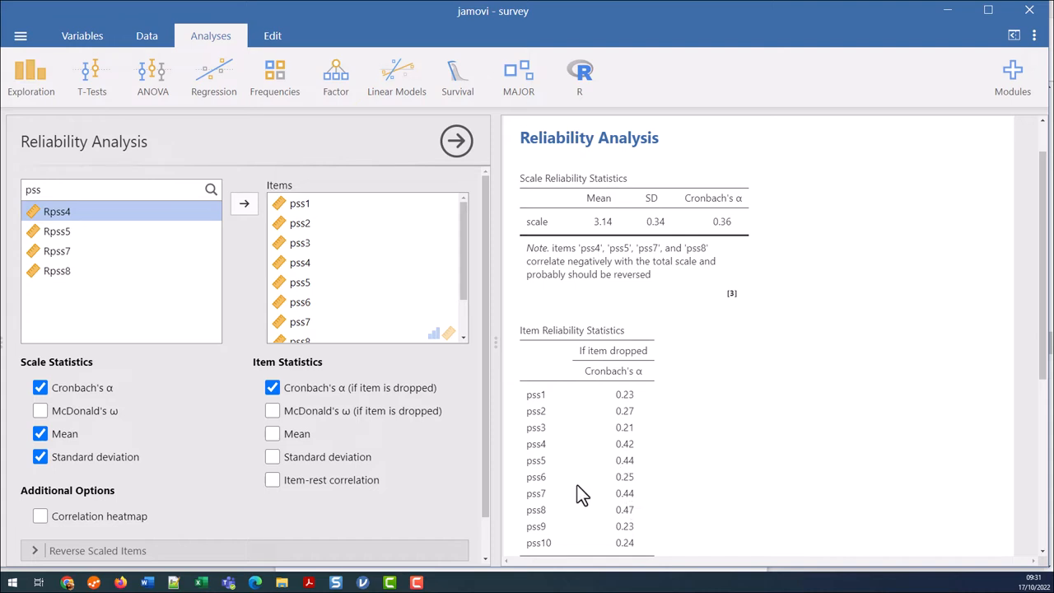
{"action": "mouse_move", "coordinate": [428, 437]}
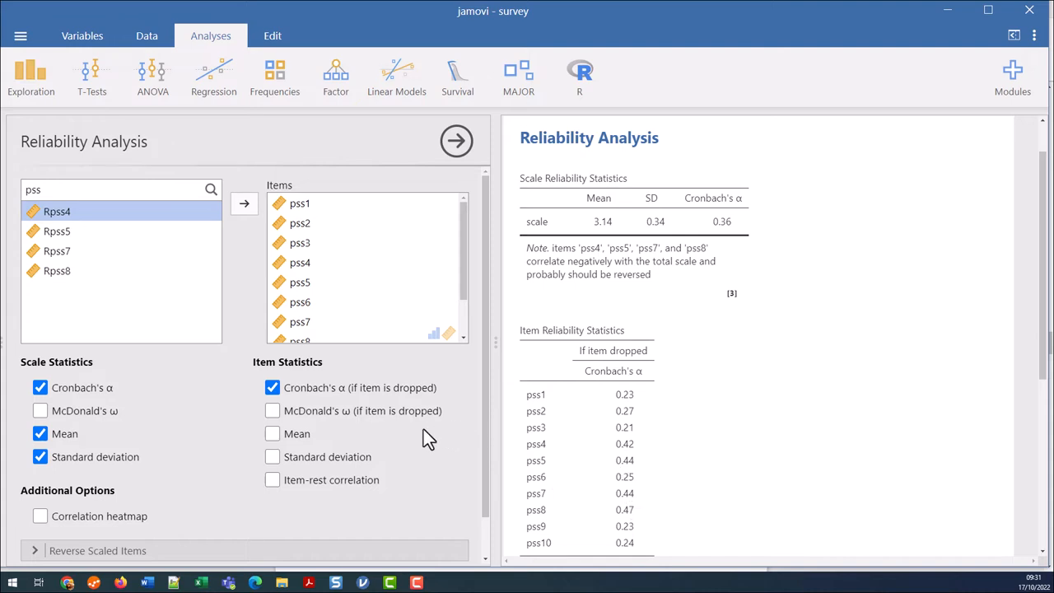
Step: Show item means, SDs, item-rest correlations and a pss1–pss10 correlation heatmap
{"action": "left_click", "coordinate": [273, 433]}
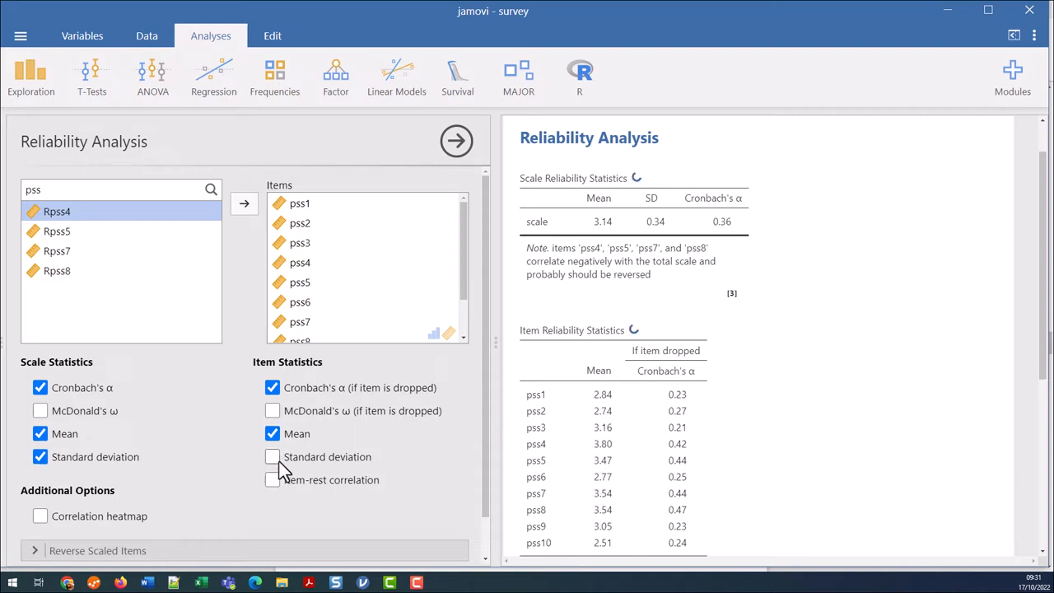
{"action": "left_click", "coordinate": [272, 456]}
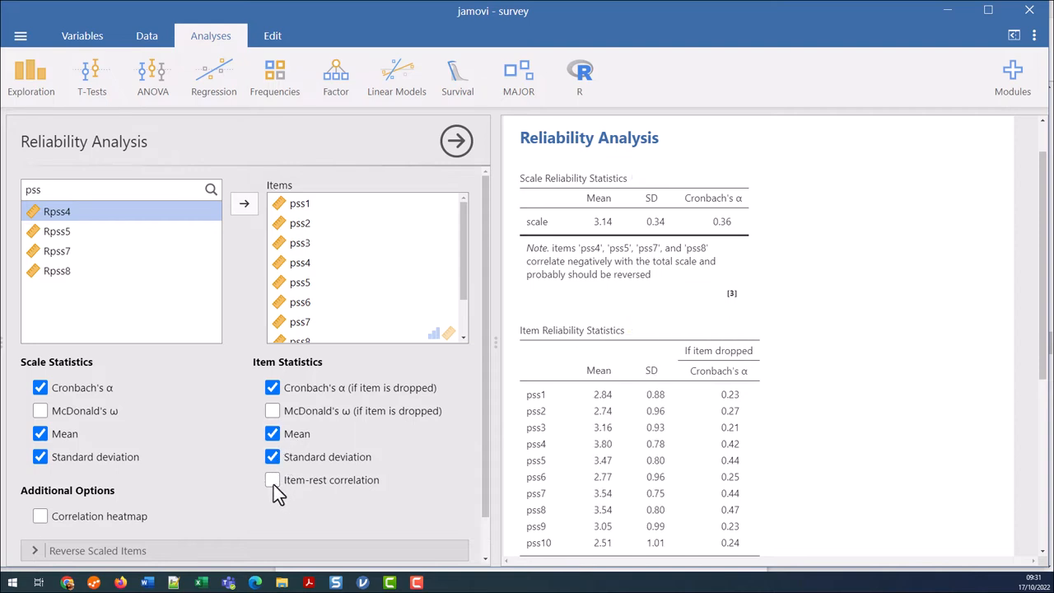
{"action": "left_click", "coordinate": [272, 479]}
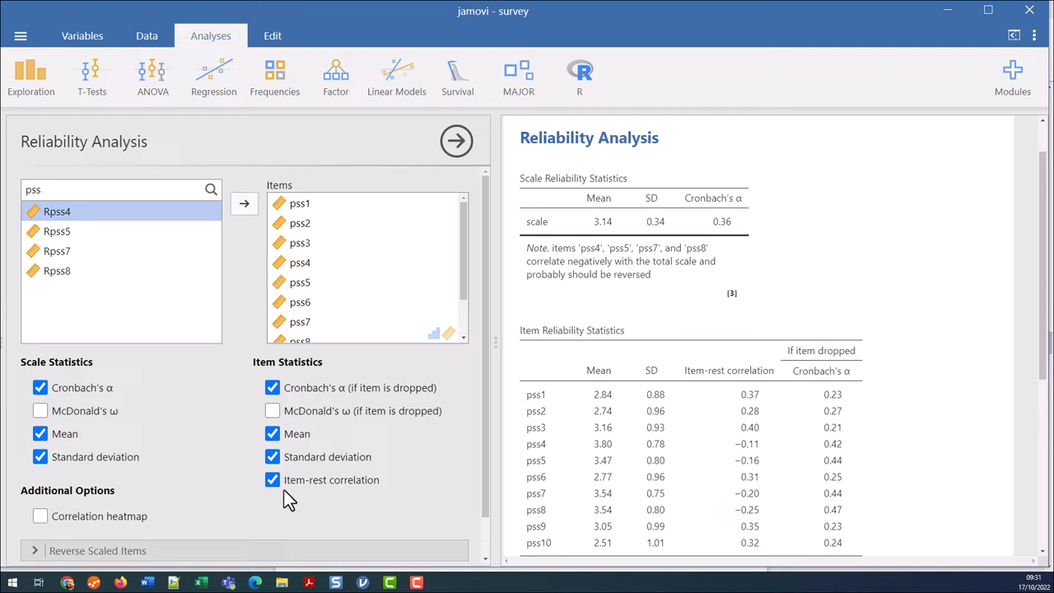
{"action": "mouse_move", "coordinate": [309, 506]}
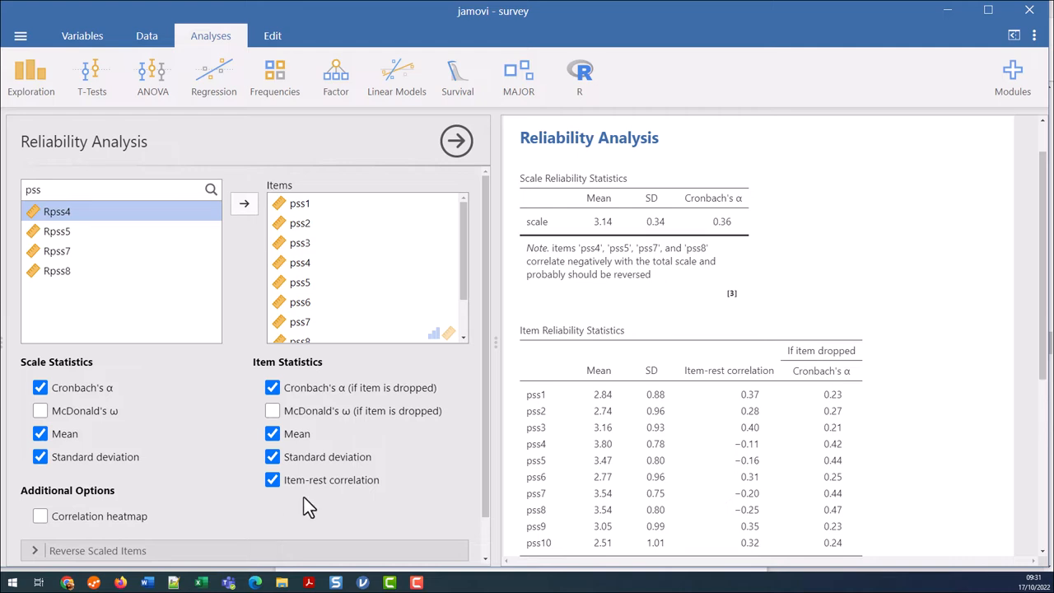
{"action": "mouse_move", "coordinate": [202, 514]}
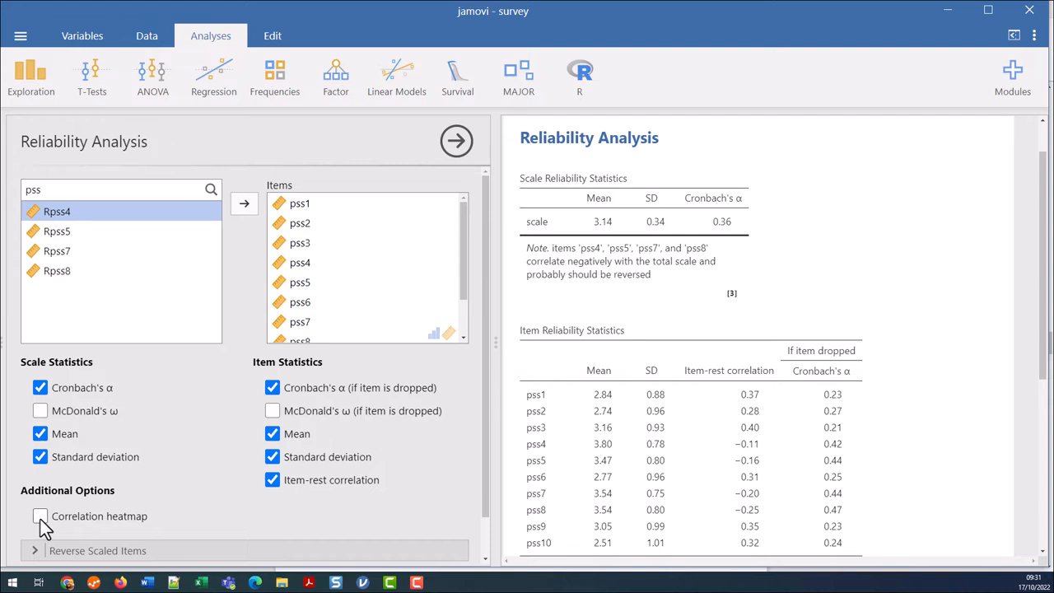
{"action": "left_click", "coordinate": [39, 515]}
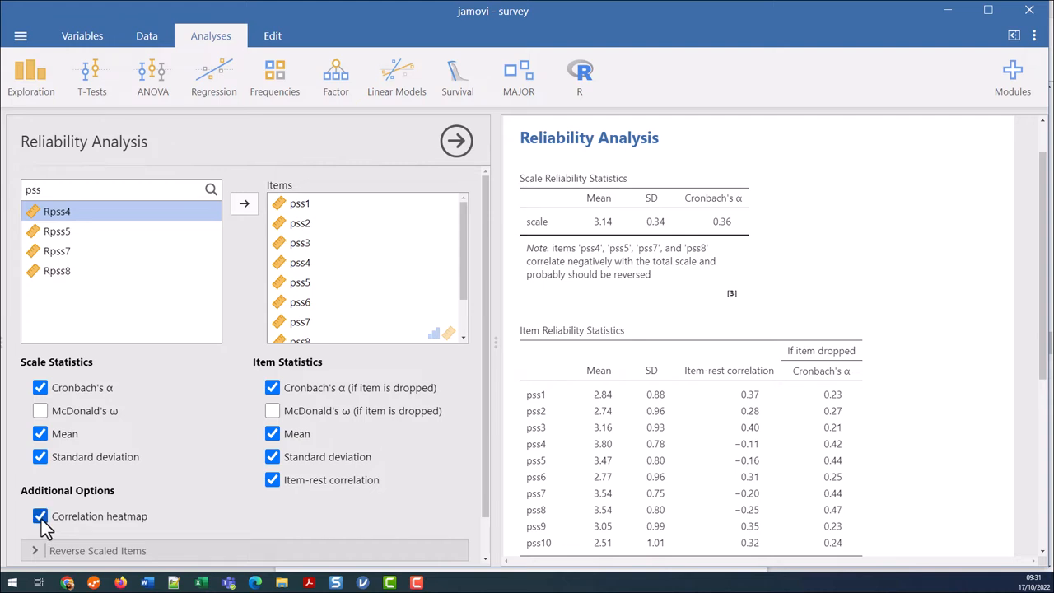
{"action": "scroll", "scroll_direction": "down", "scroll_amount": 3}
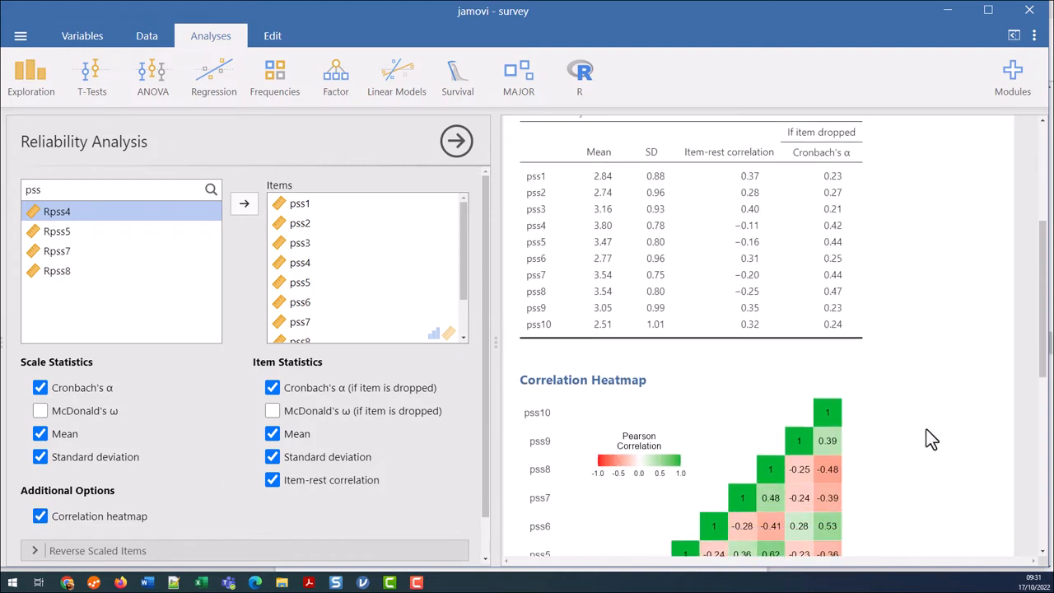
{"action": "scroll", "scroll_direction": "down", "scroll_amount": 3}
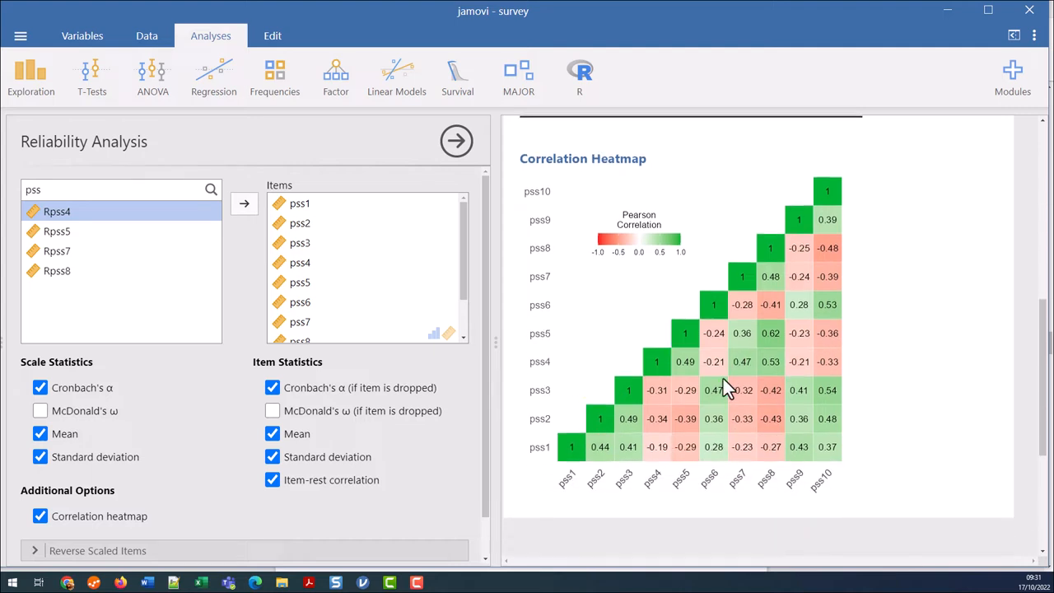
{"action": "mouse_move", "coordinate": [700, 395]}
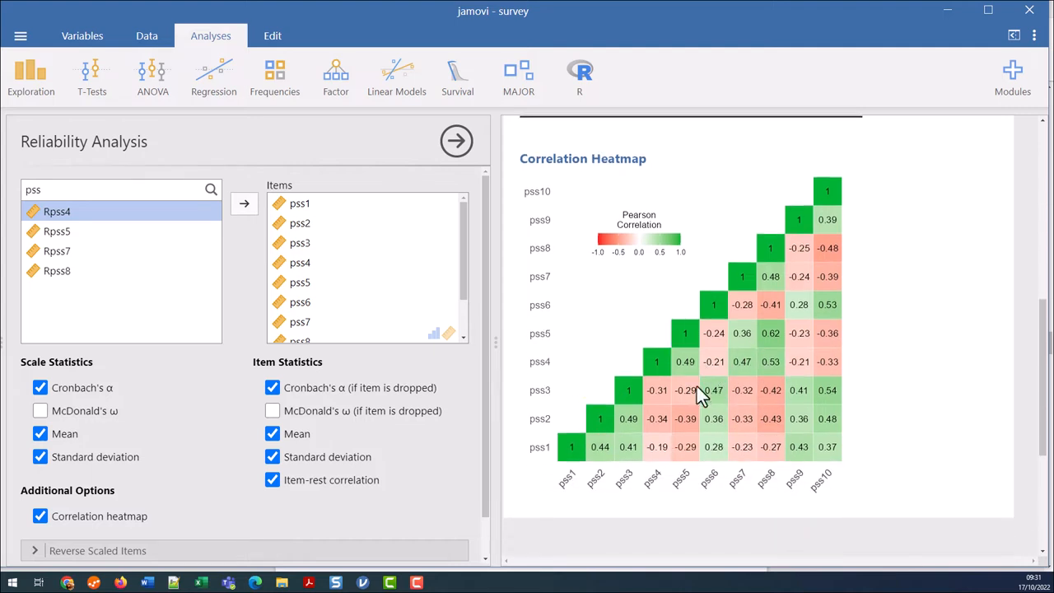
{"action": "mouse_move", "coordinate": [848, 346]}
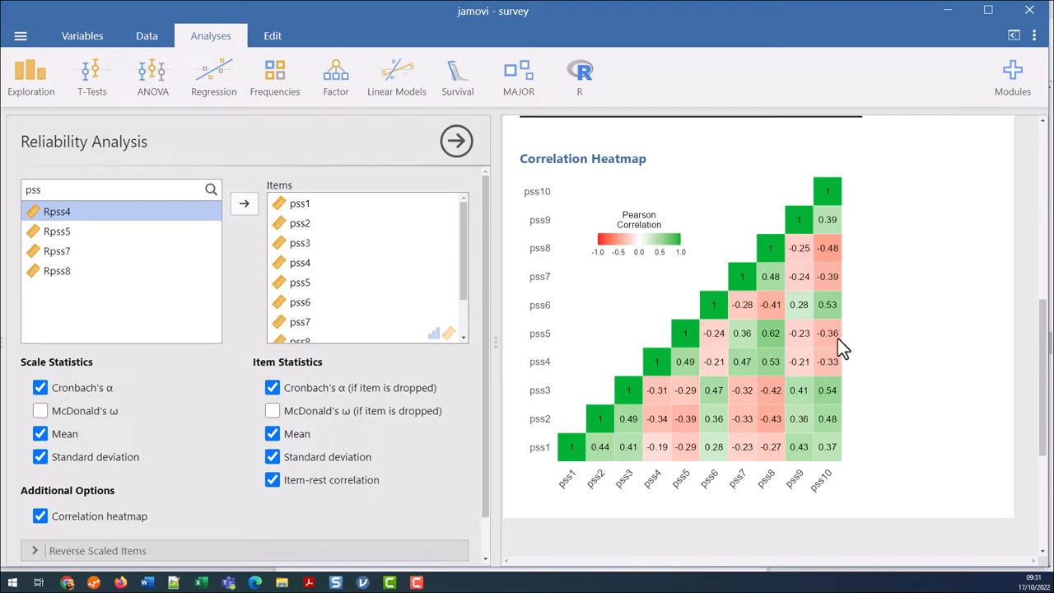
{"action": "mouse_move", "coordinate": [826, 350]}
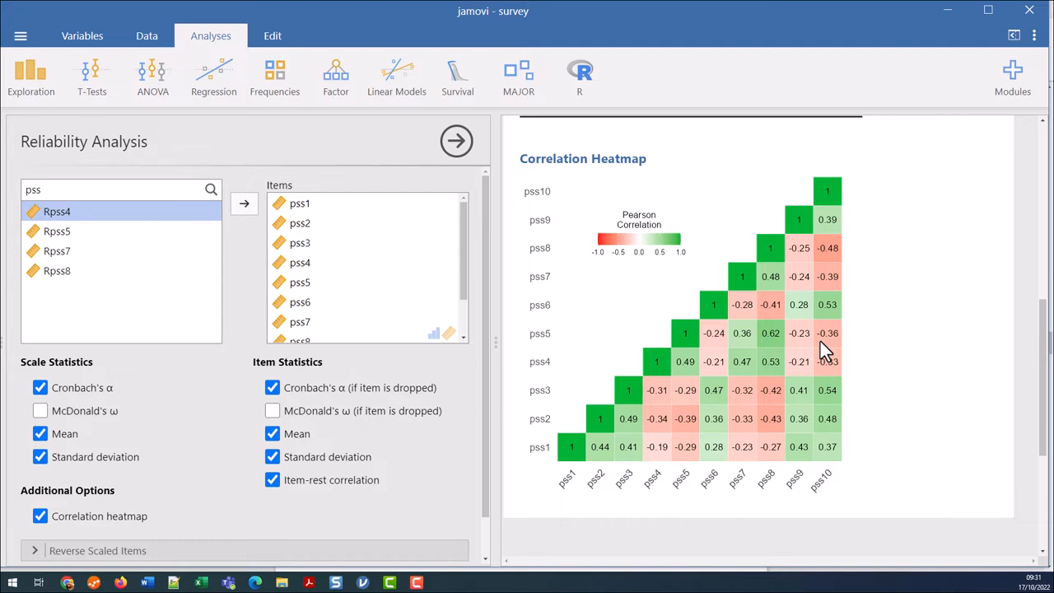
{"action": "mouse_move", "coordinate": [719, 469]}
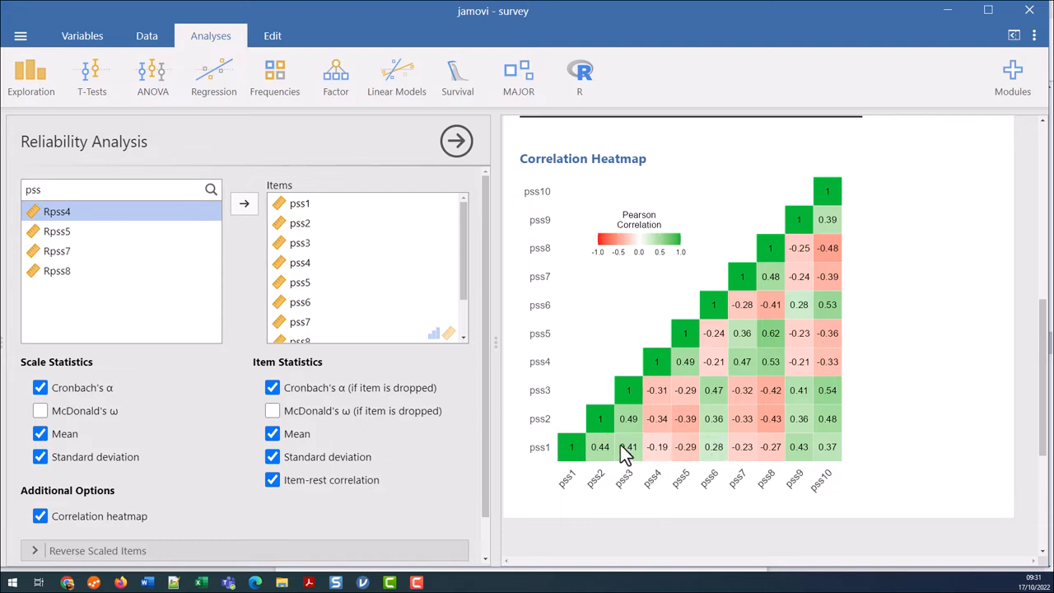
{"action": "mouse_move", "coordinate": [685, 411]}
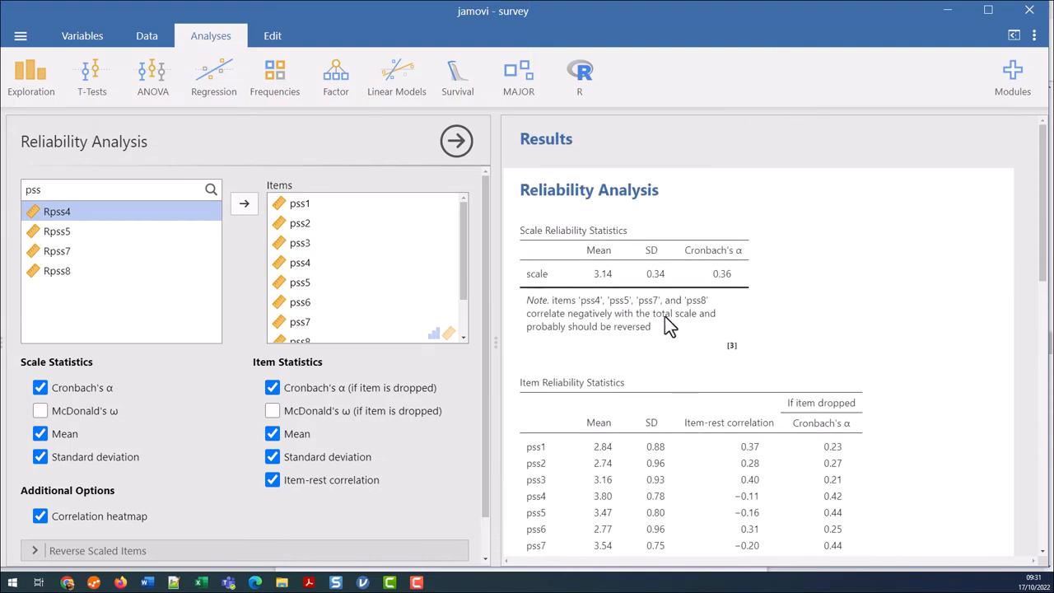
{"action": "mouse_move", "coordinate": [601, 317]}
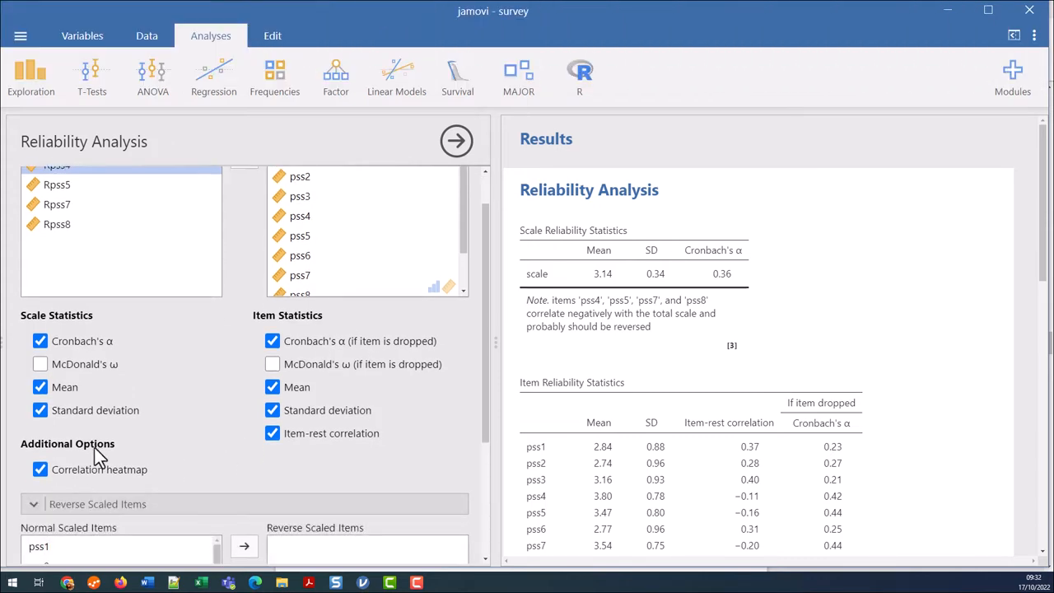
Step: Reverse-score pss4, pss5, pss7 and pss8, raising Cronbach's α to 0.85
{"action": "left_click", "coordinate": [39, 518]}
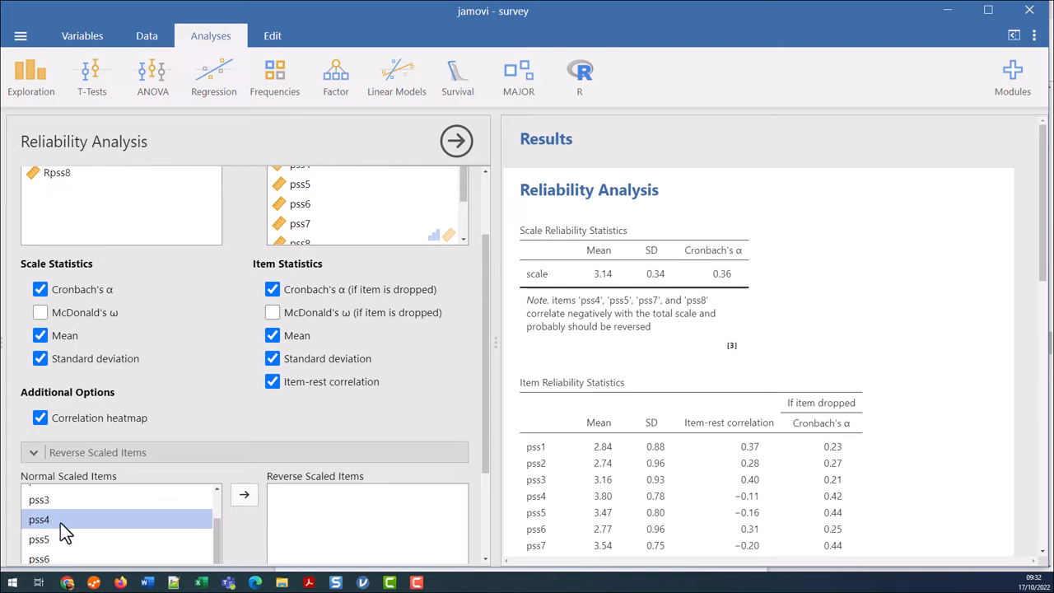
{"action": "left_click", "coordinate": [244, 494]}
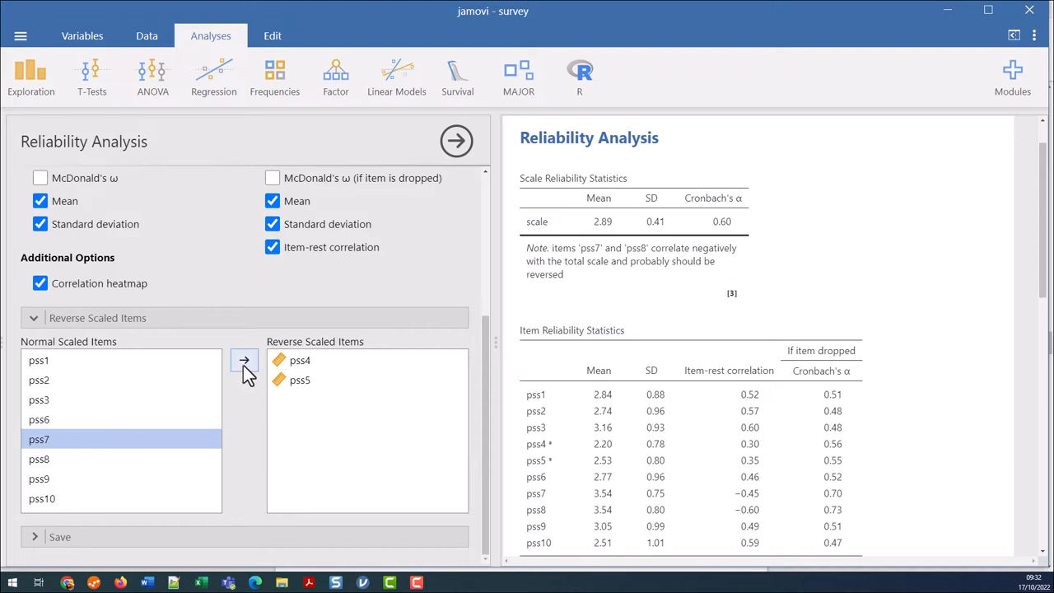
{"action": "left_click", "coordinate": [243, 360]}
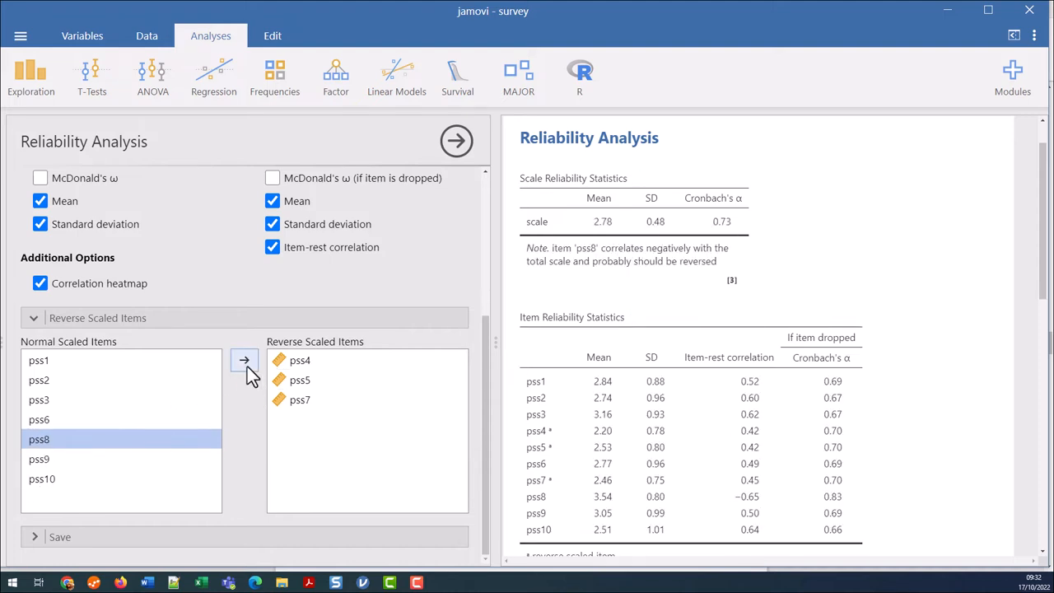
{"action": "left_click", "coordinate": [244, 360]}
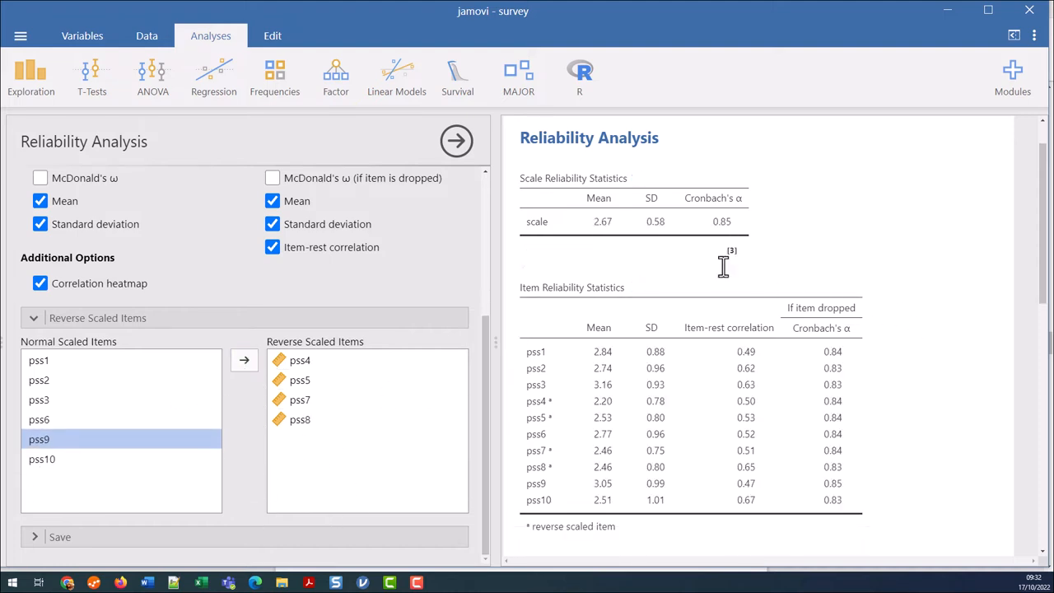
{"action": "mouse_move", "coordinate": [725, 252]}
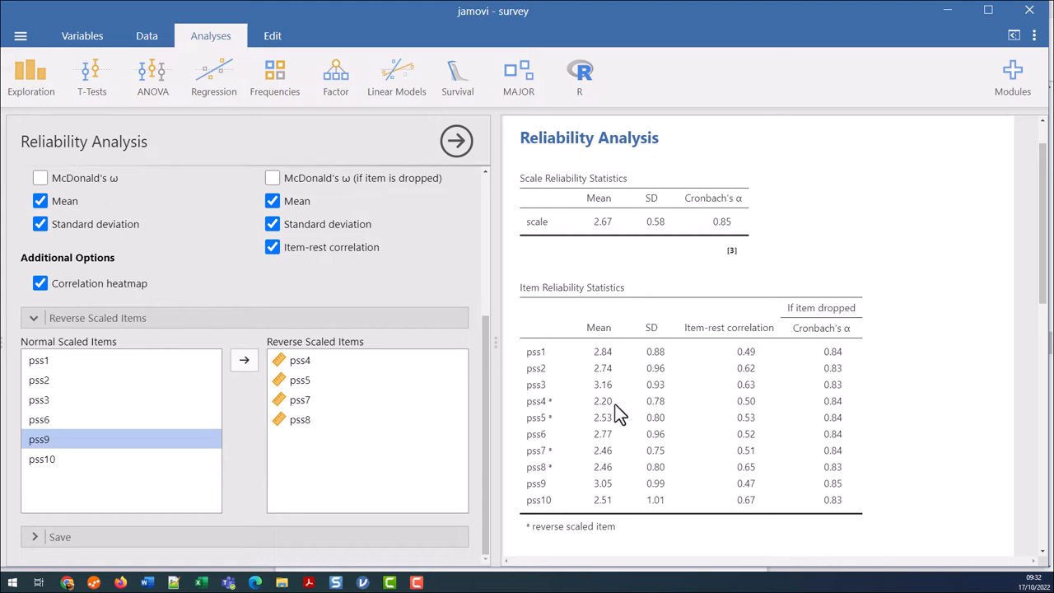
{"action": "mouse_move", "coordinate": [243, 459]}
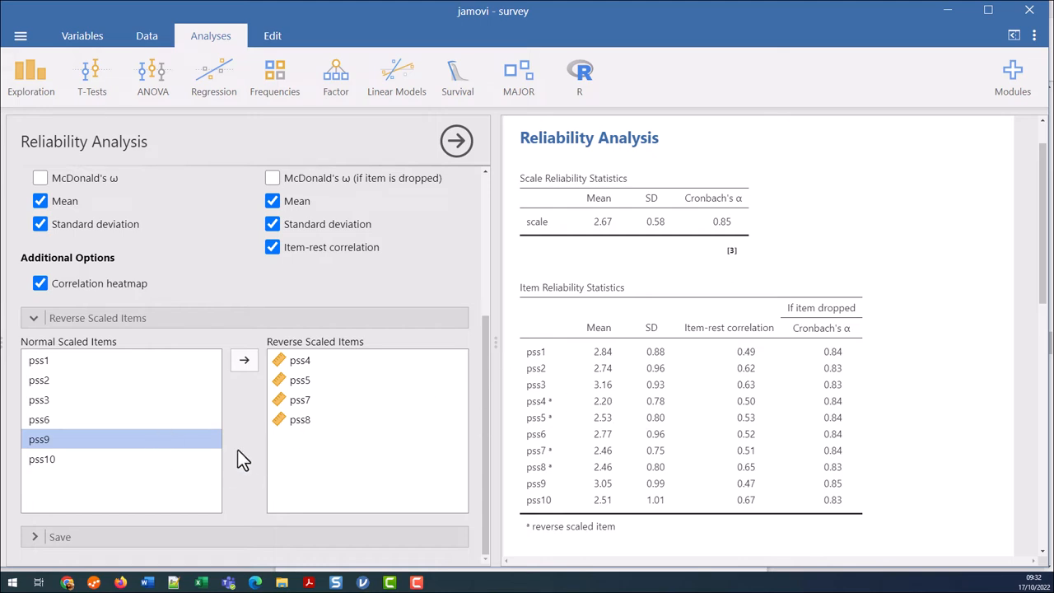
{"action": "mouse_move", "coordinate": [103, 498]}
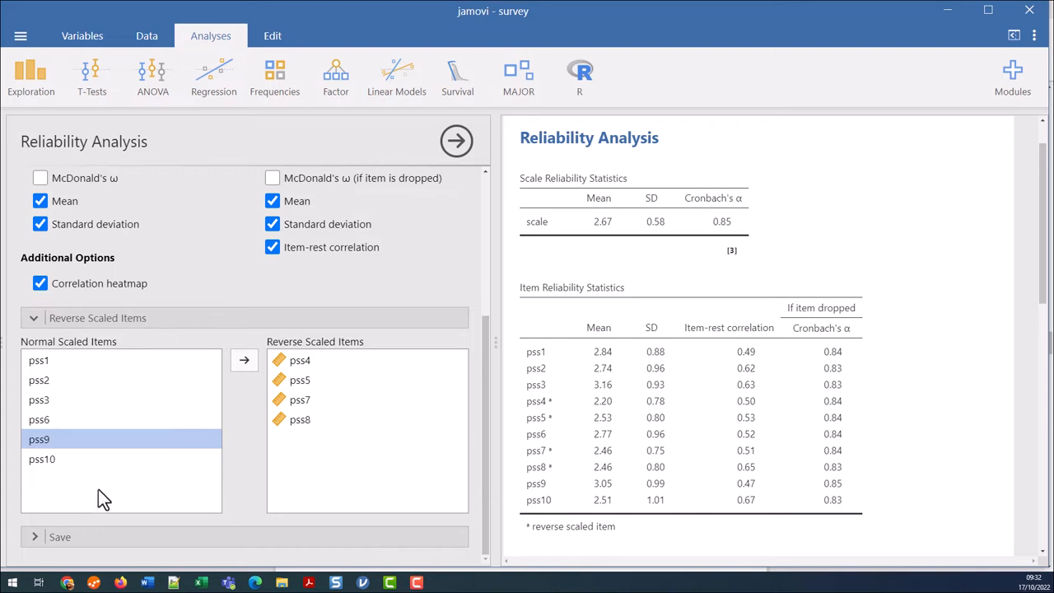
{"action": "mouse_move", "coordinate": [214, 514]}
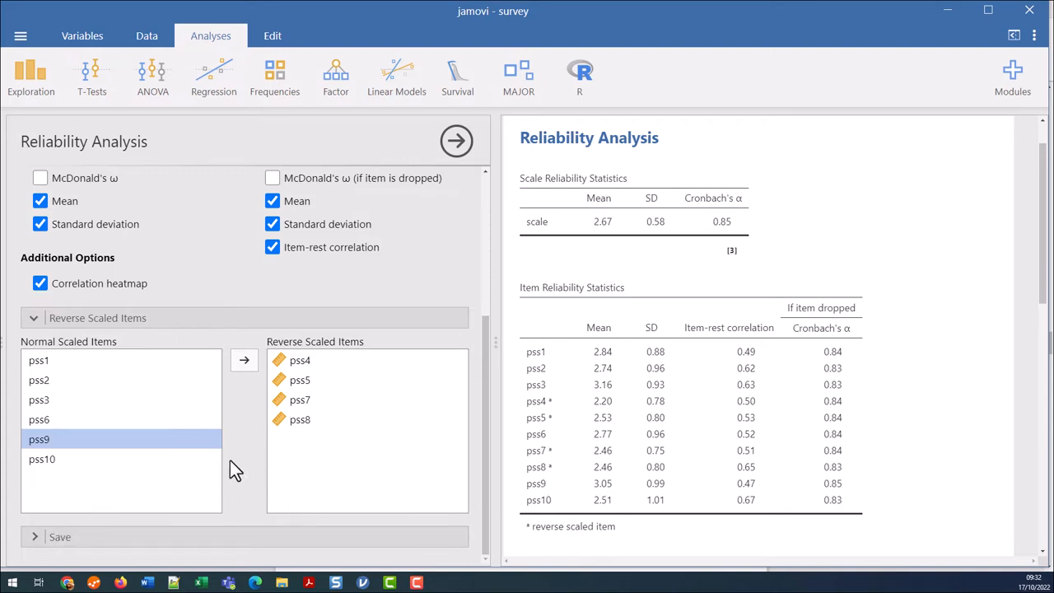
{"action": "mouse_move", "coordinate": [36, 551]}
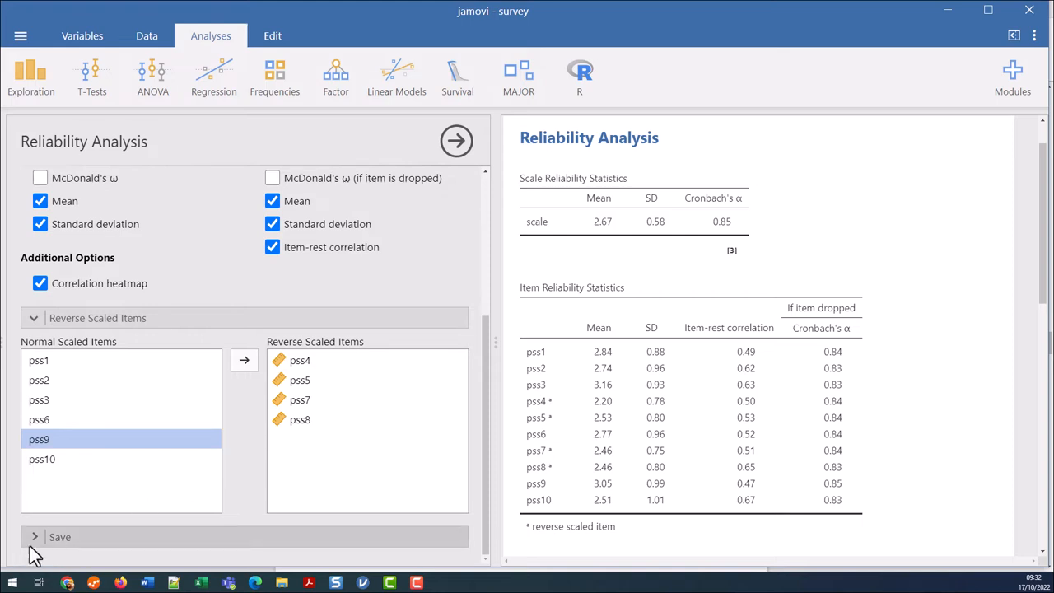
Step: Expand the Save options and tick Sum score
{"action": "left_click", "coordinate": [35, 536]}
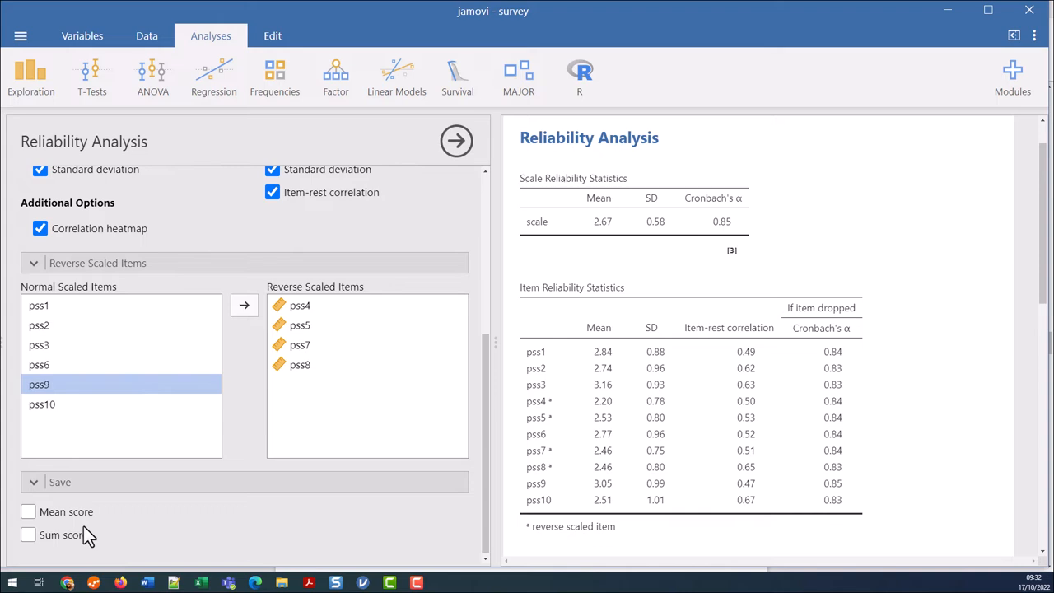
{"action": "mouse_move", "coordinate": [33, 543]}
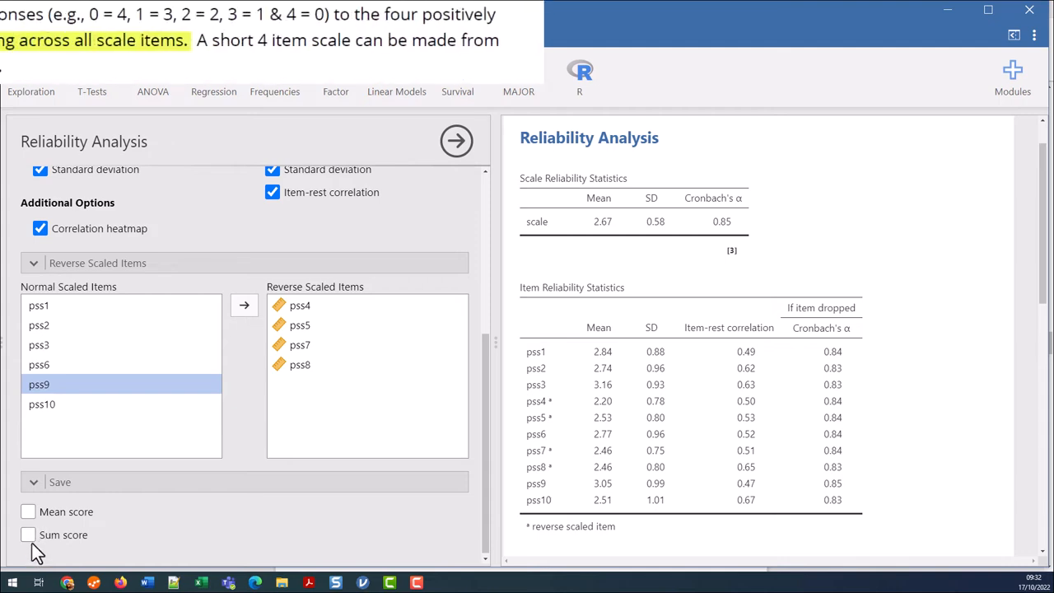
{"action": "left_click", "coordinate": [28, 534]}
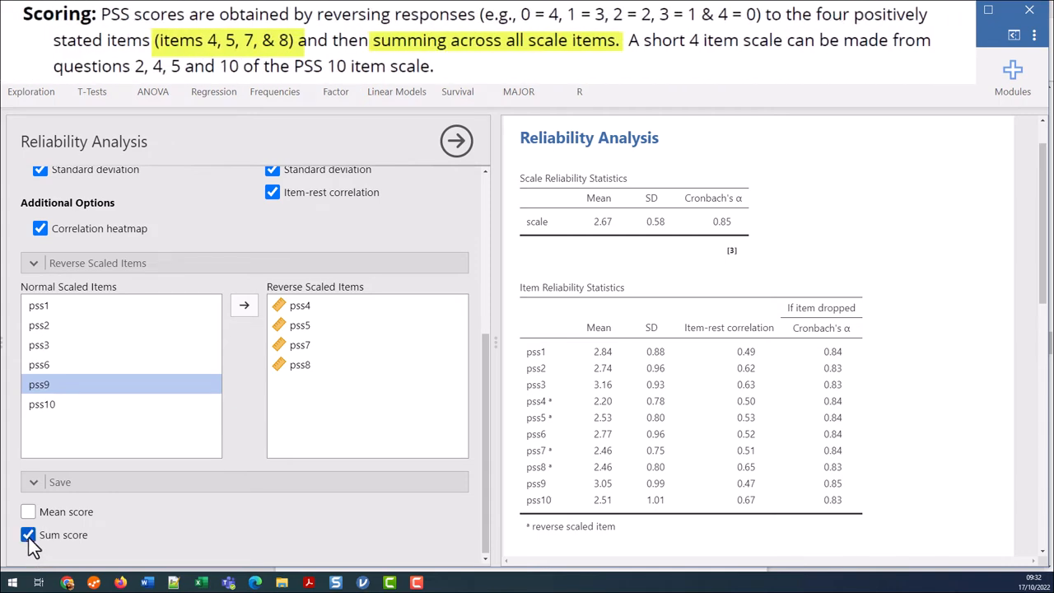
{"action": "mouse_move", "coordinate": [78, 533]}
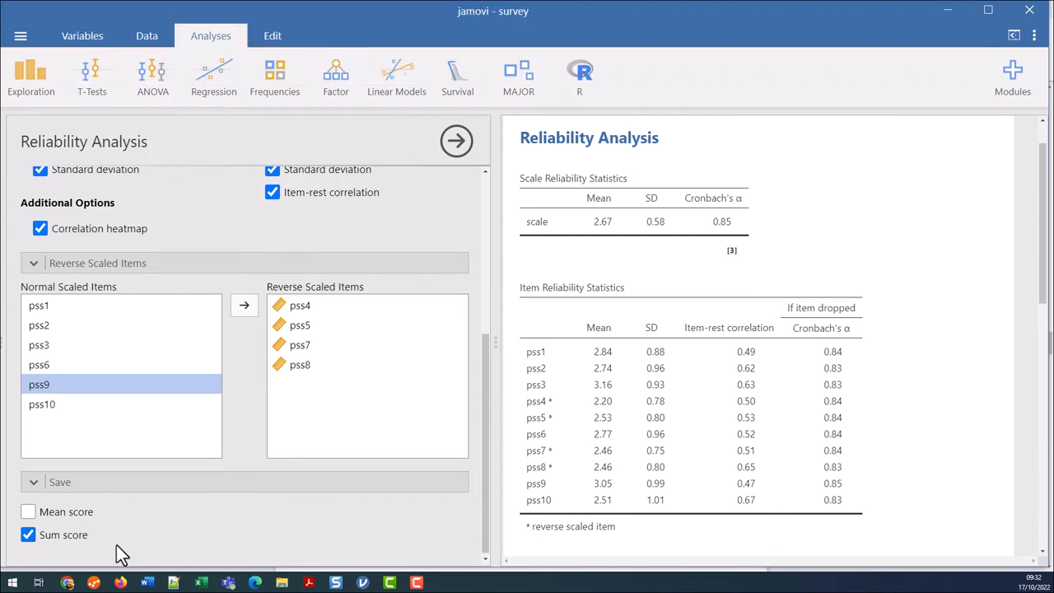
{"action": "mouse_move", "coordinate": [456, 141]}
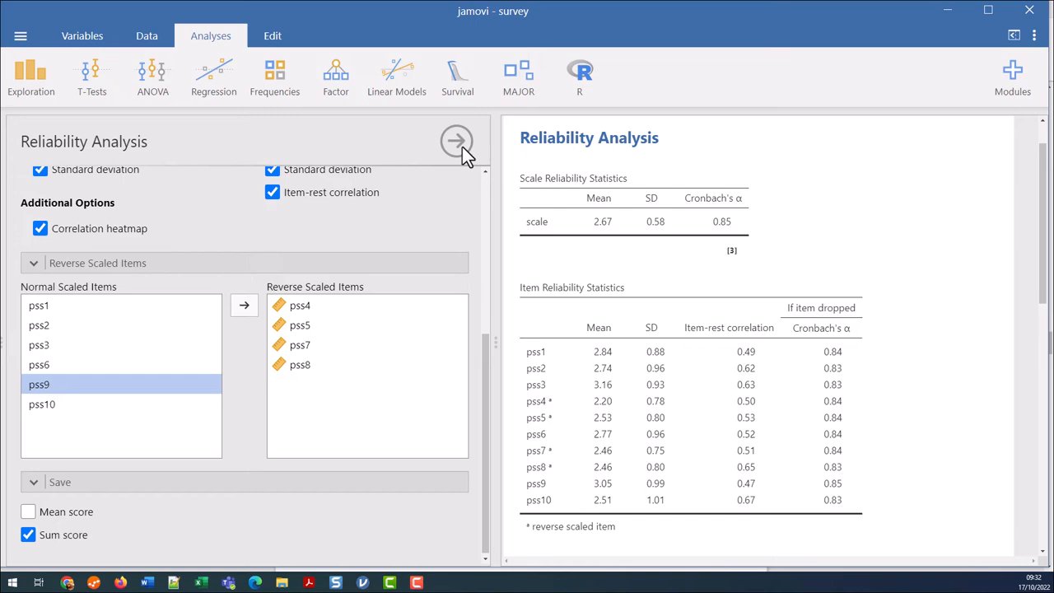
Step: Close the analysis options and rename the Sum Score column to 'PSS10 Total'
{"action": "left_click", "coordinate": [457, 141]}
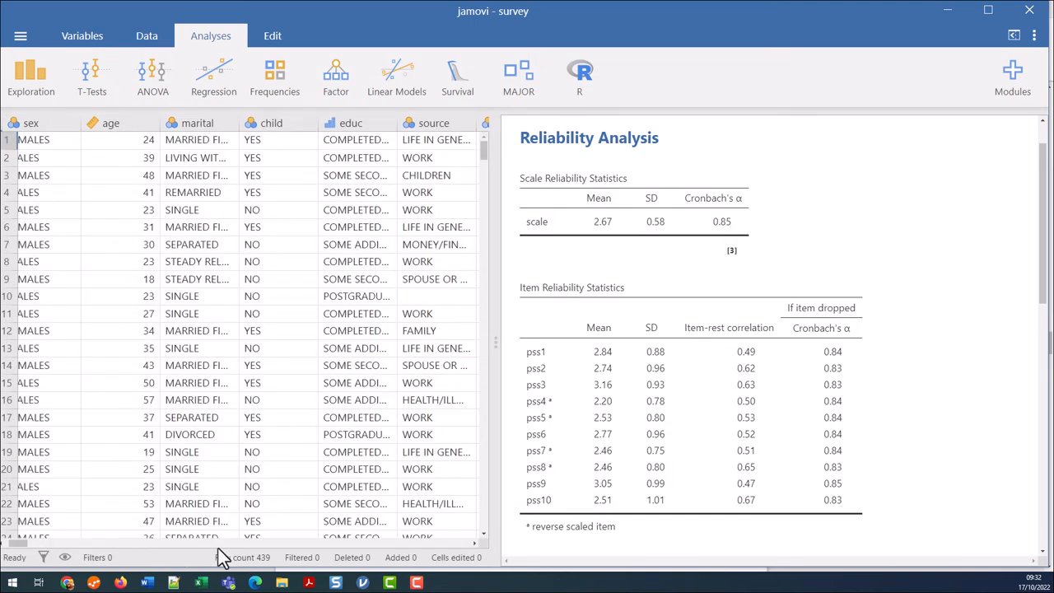
{"action": "mouse_move", "coordinate": [25, 551]}
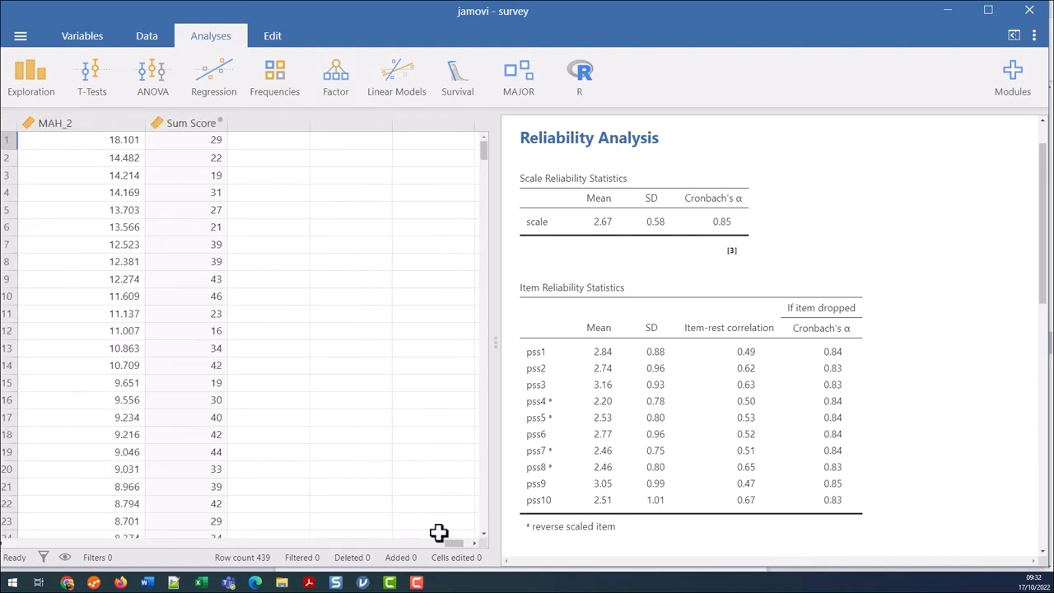
{"action": "left_click", "coordinate": [189, 123]}
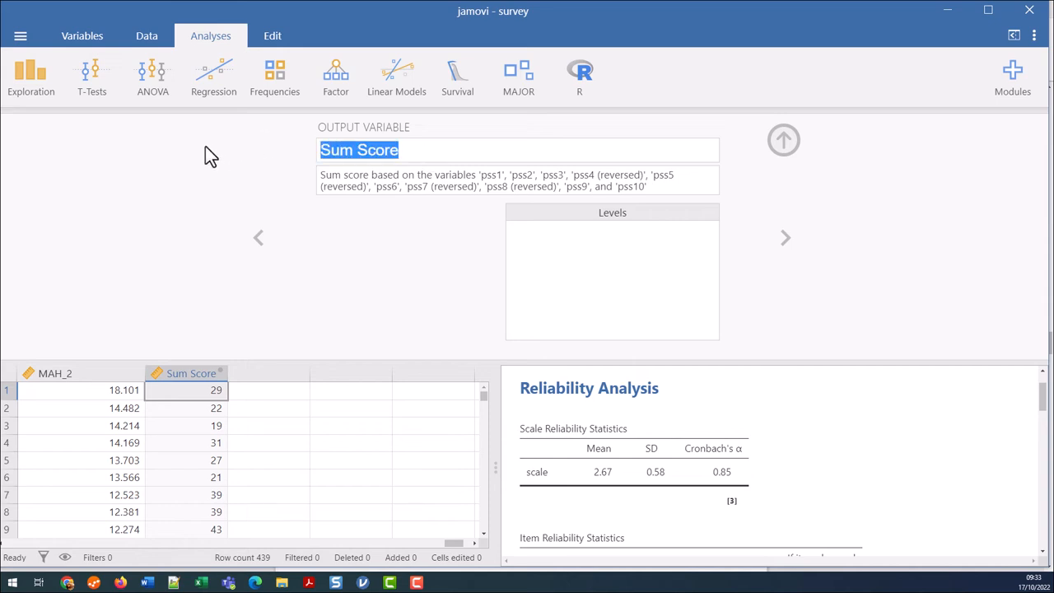
{"action": "type", "text": "PSS"}
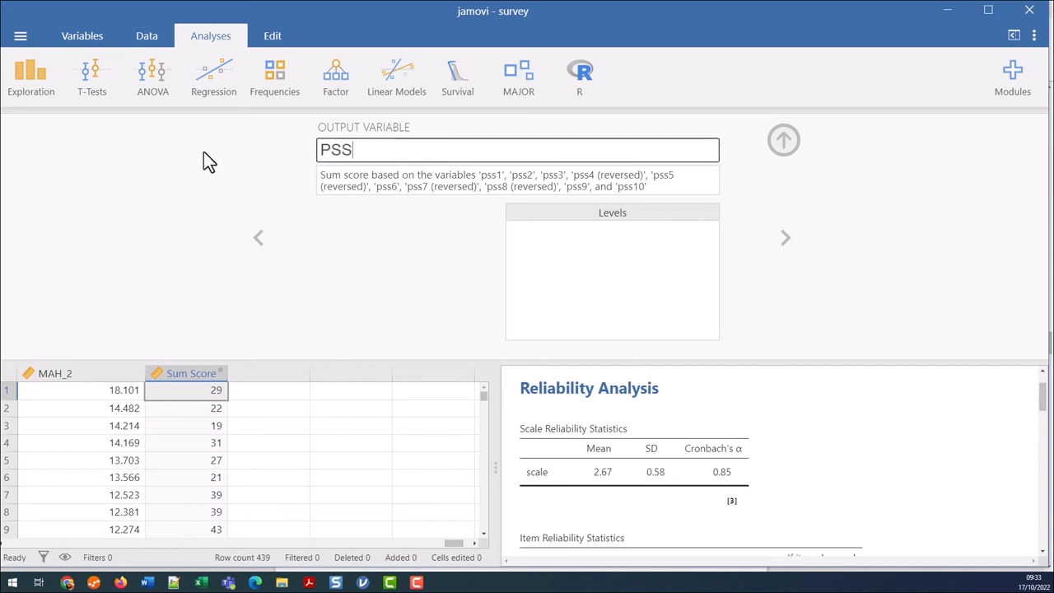
{"action": "type", "text": "20"}
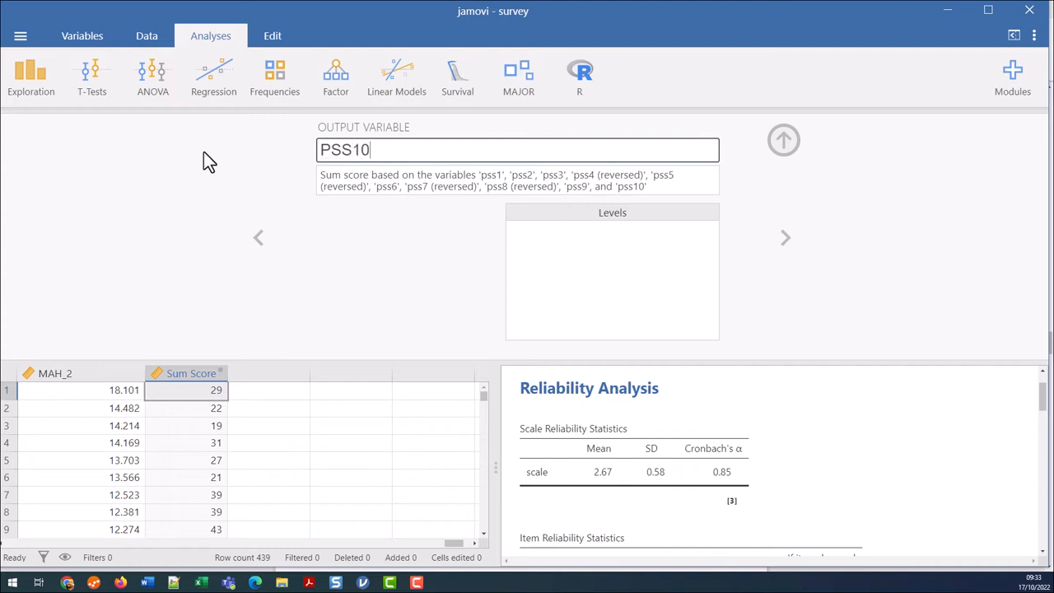
{"action": "type", "text": "Total"}
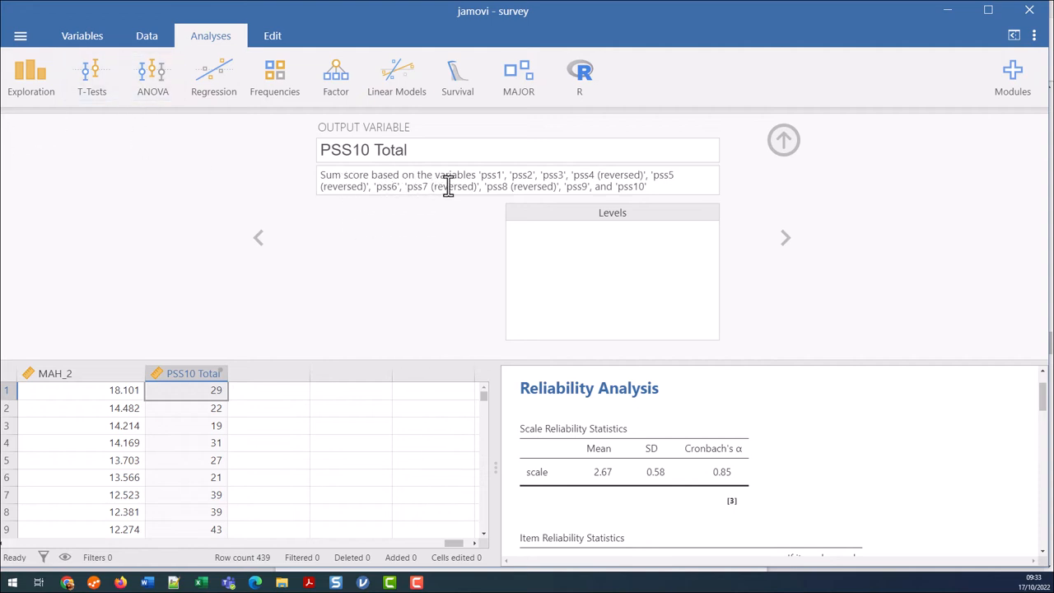
{"action": "mouse_move", "coordinate": [541, 191]}
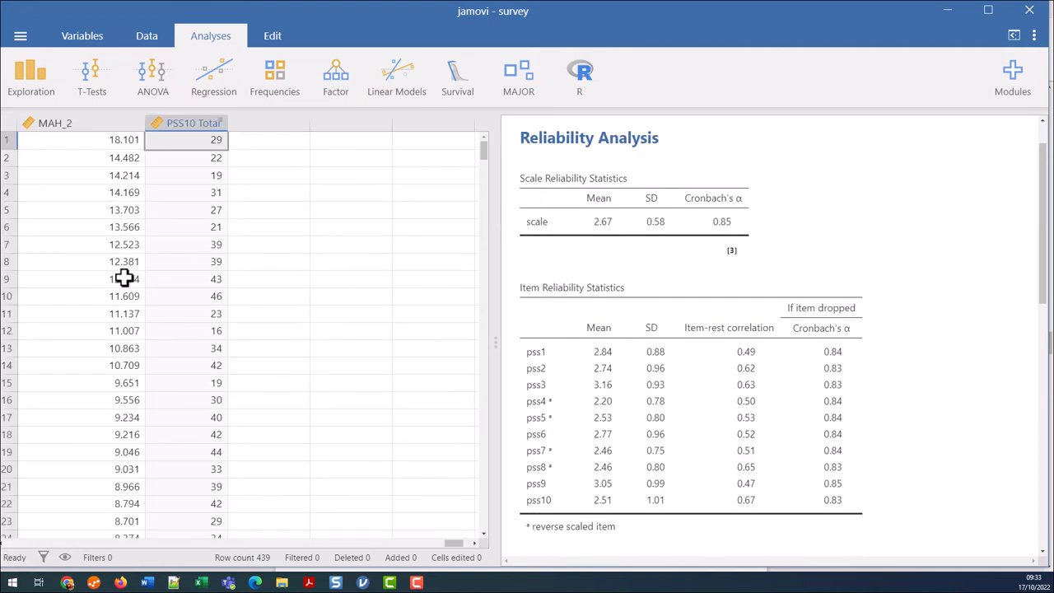
{"action": "mouse_move", "coordinate": [181, 262]}
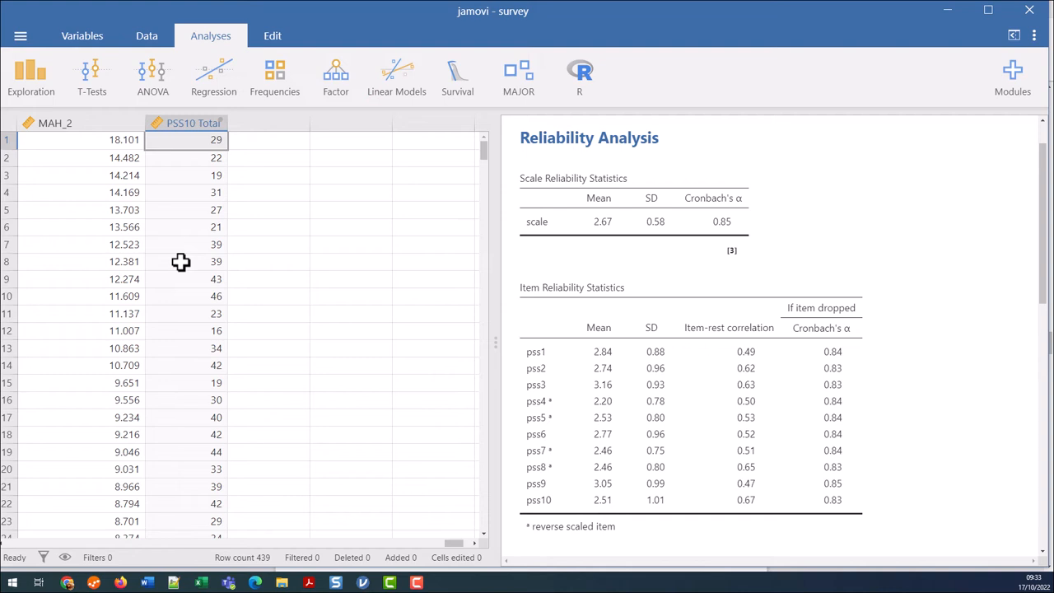
{"action": "mouse_move", "coordinate": [176, 266]}
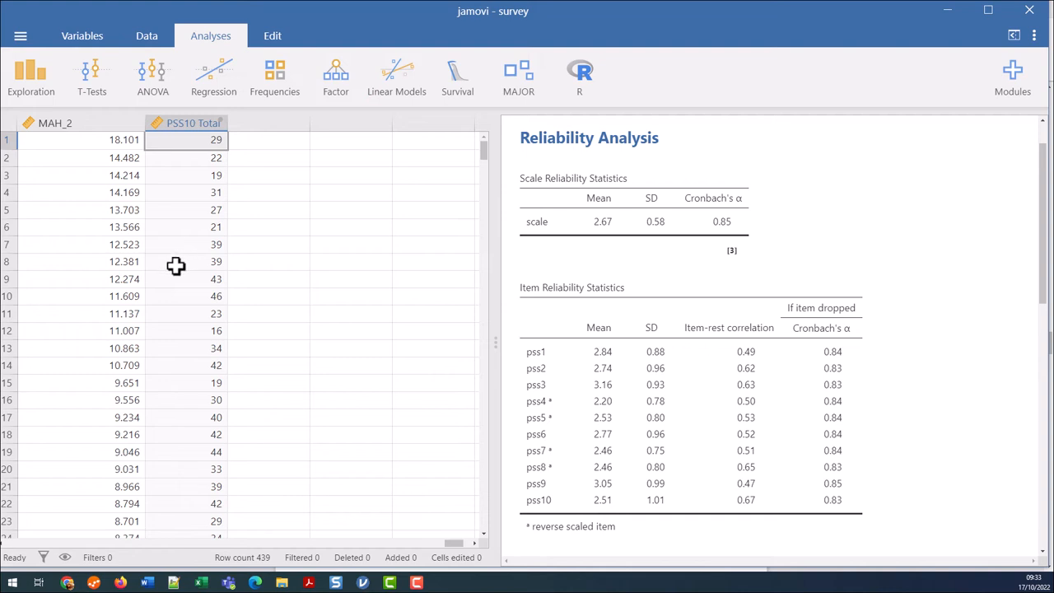
{"action": "mouse_move", "coordinate": [209, 255]}
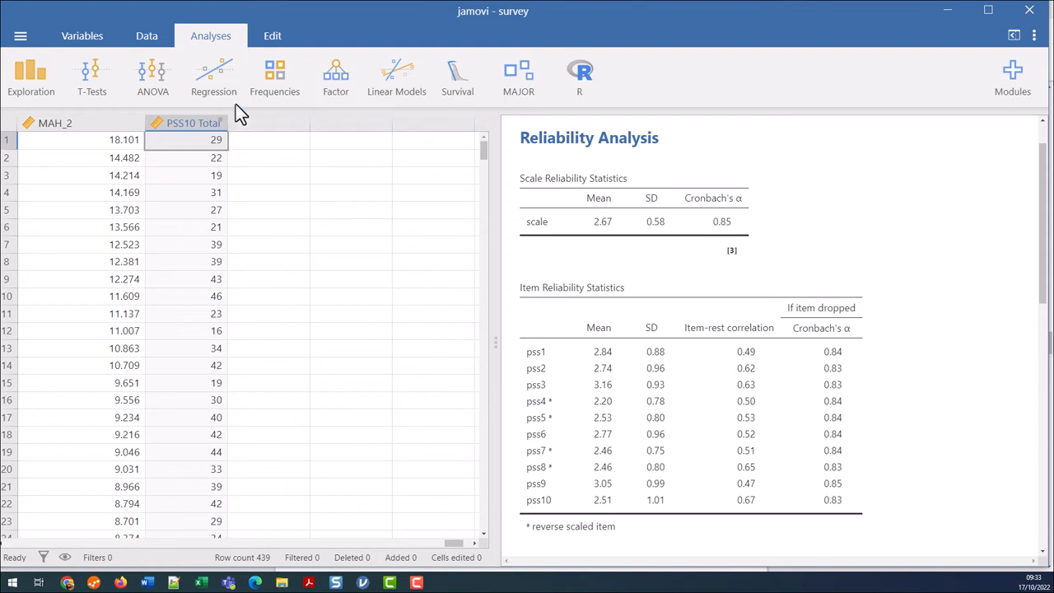
{"action": "mouse_move", "coordinate": [286, 231]}
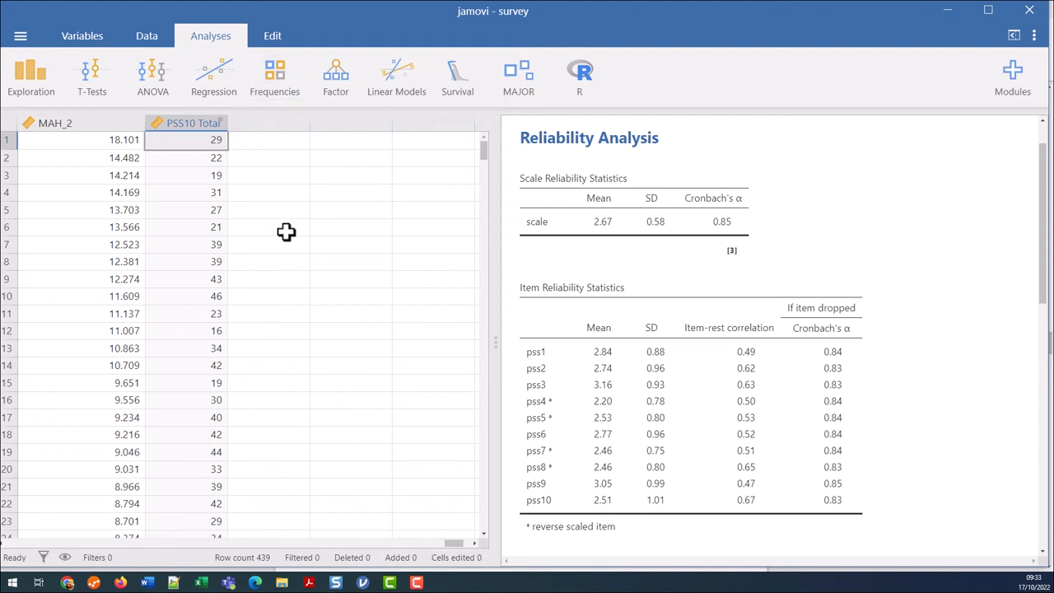
Step: Export the data as survey3.sav in SPSS sav format
{"action": "left_click", "coordinate": [20, 35]}
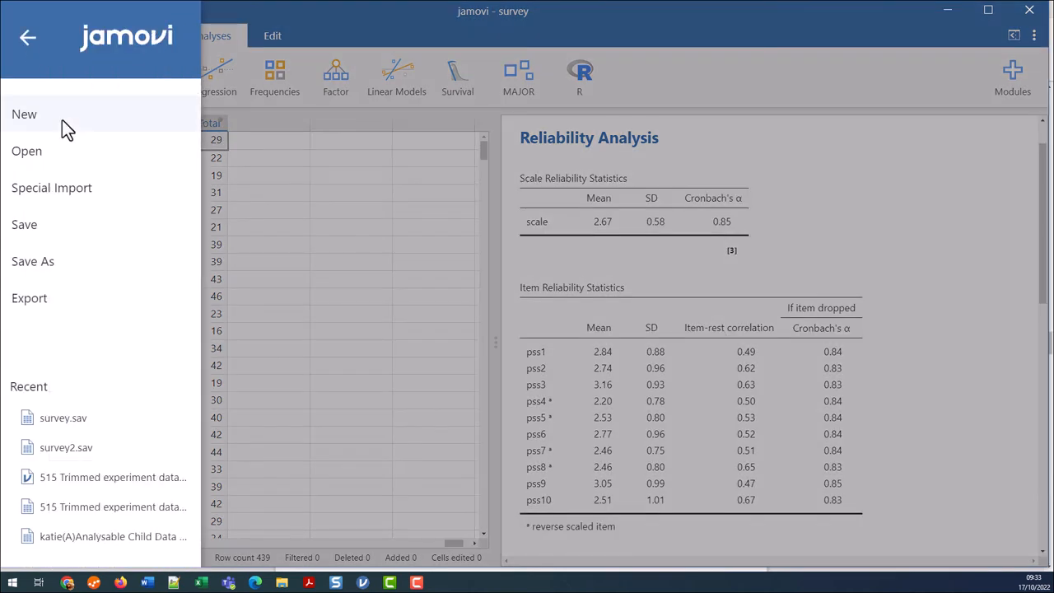
{"action": "left_click", "coordinate": [29, 297]}
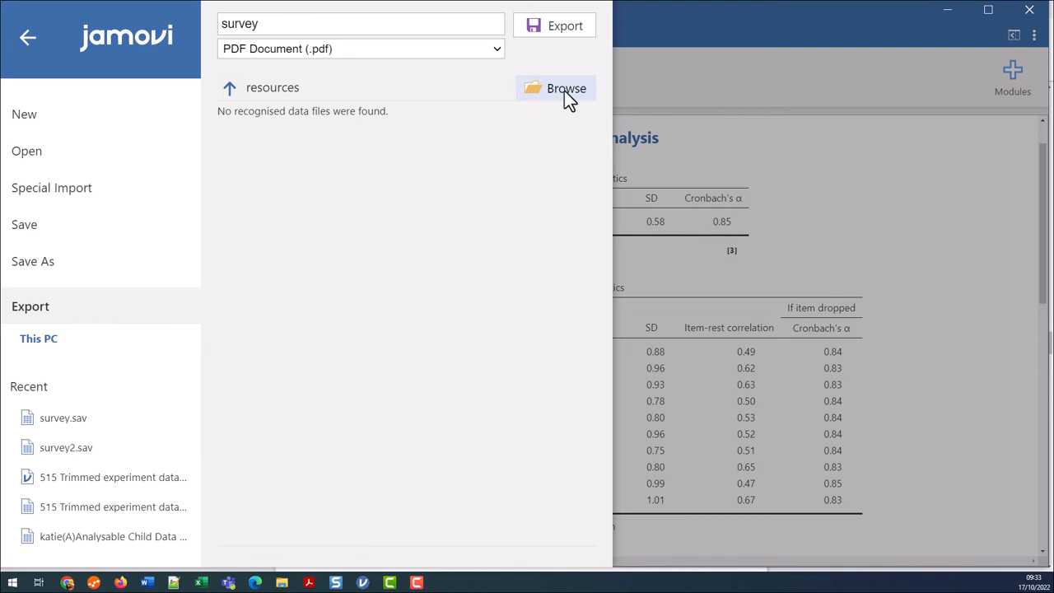
{"action": "left_click", "coordinate": [565, 88]}
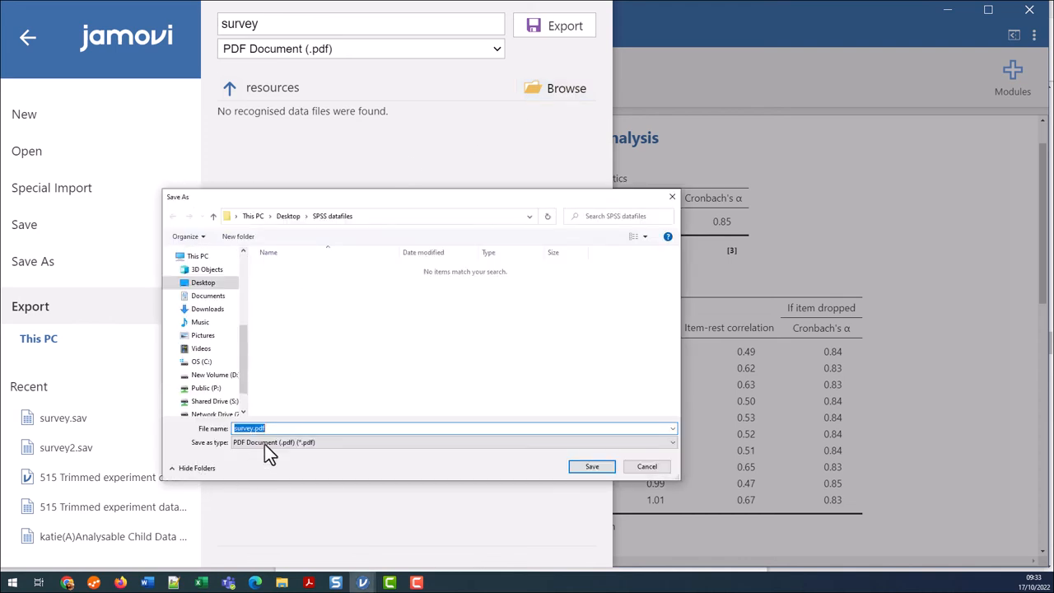
{"action": "left_click", "coordinate": [453, 442]}
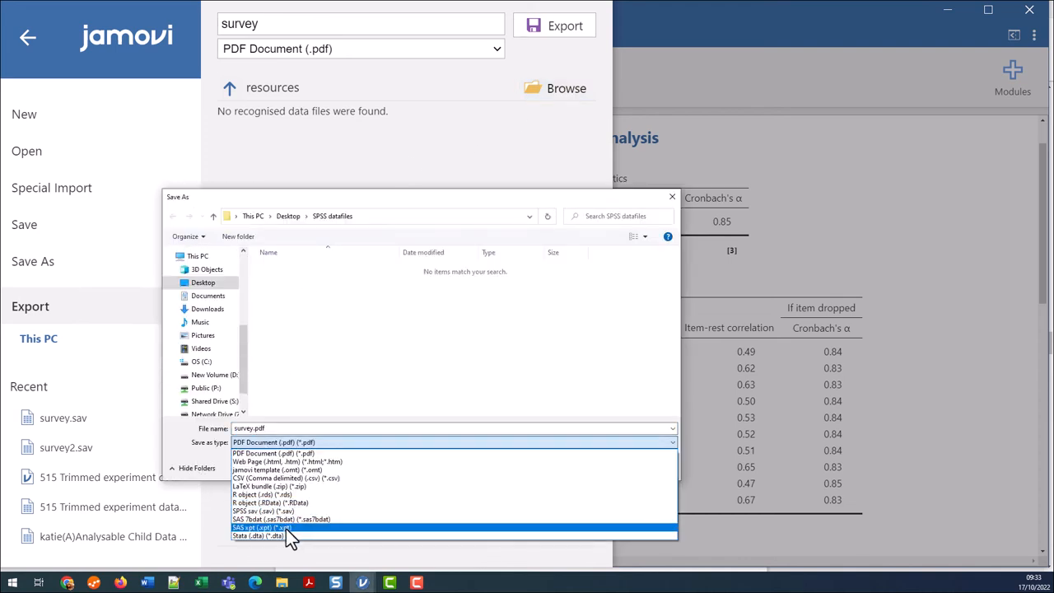
{"action": "left_click", "coordinate": [262, 510]}
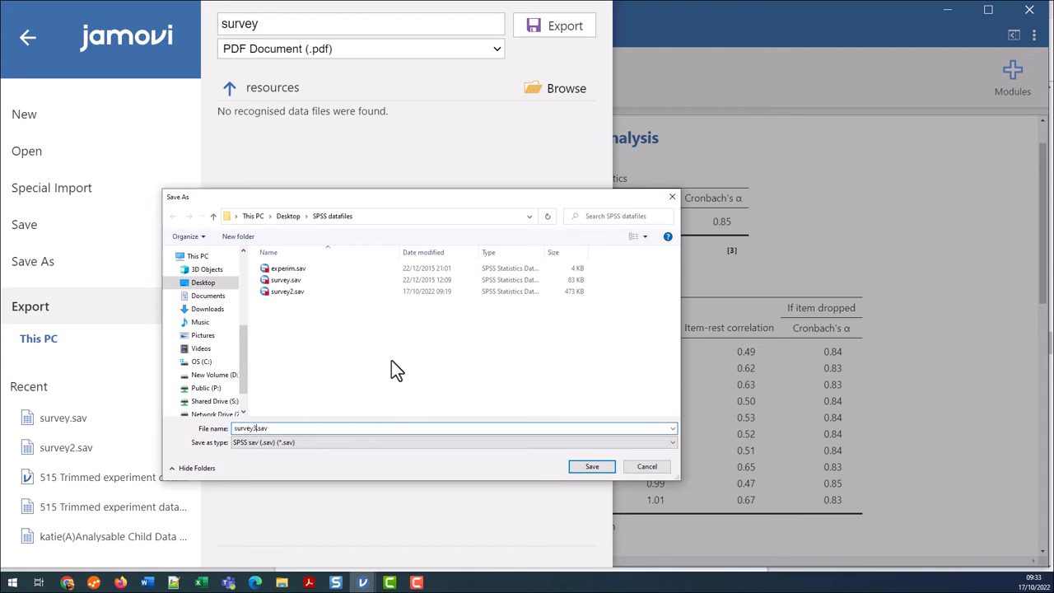
{"action": "left_click", "coordinate": [591, 466]}
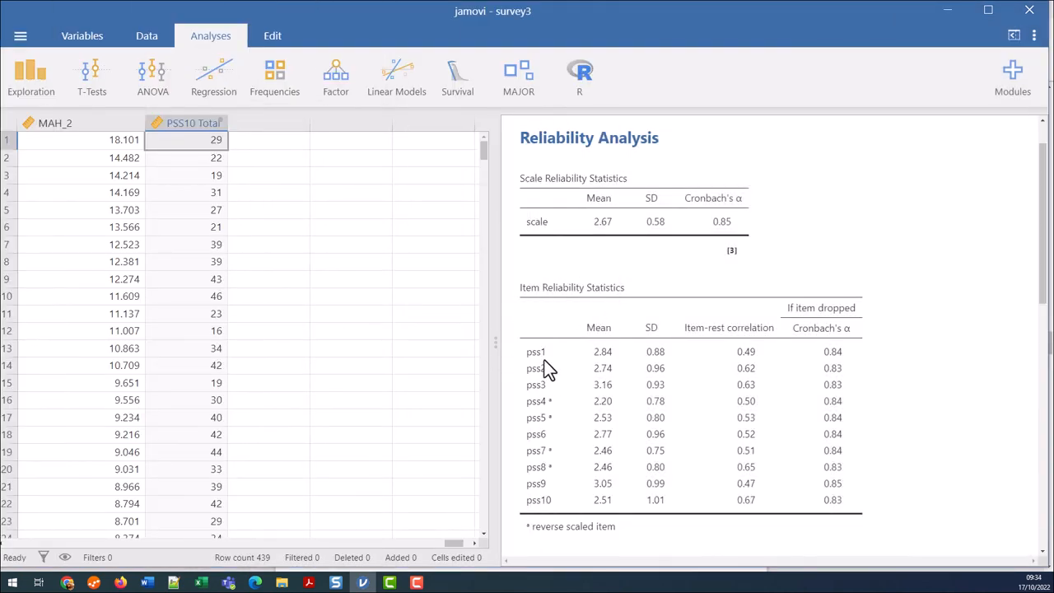
{"action": "mouse_move", "coordinate": [568, 358]}
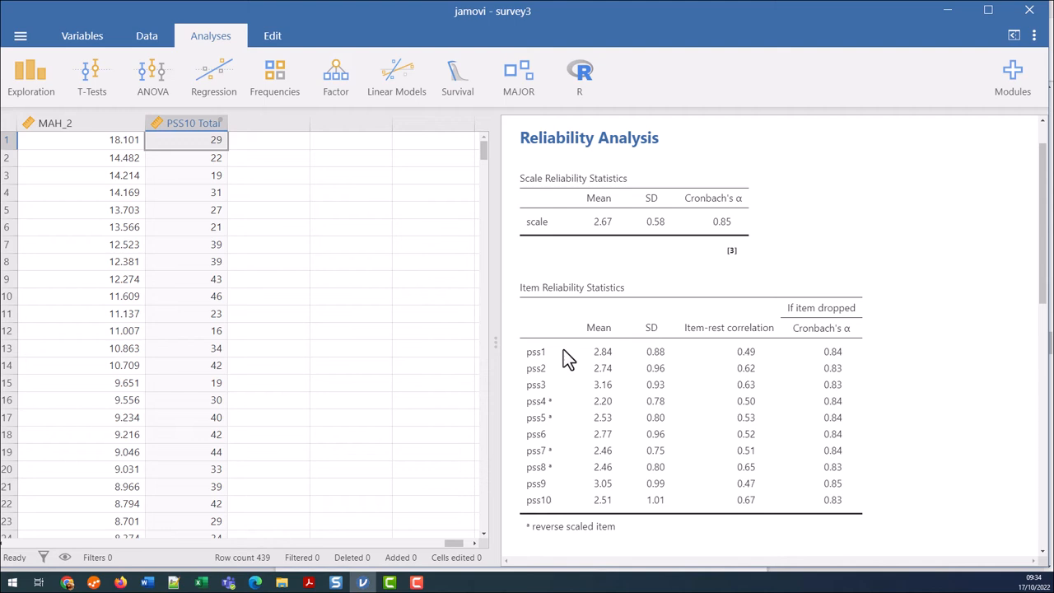
{"action": "mouse_move", "coordinate": [507, 420]}
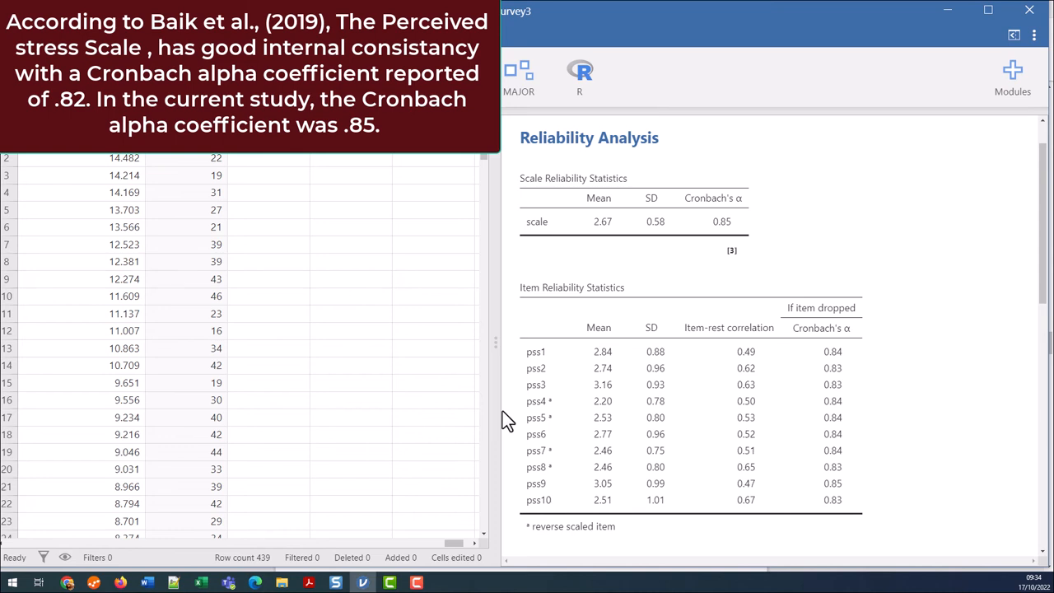
{"action": "mouse_move", "coordinate": [344, 584]}
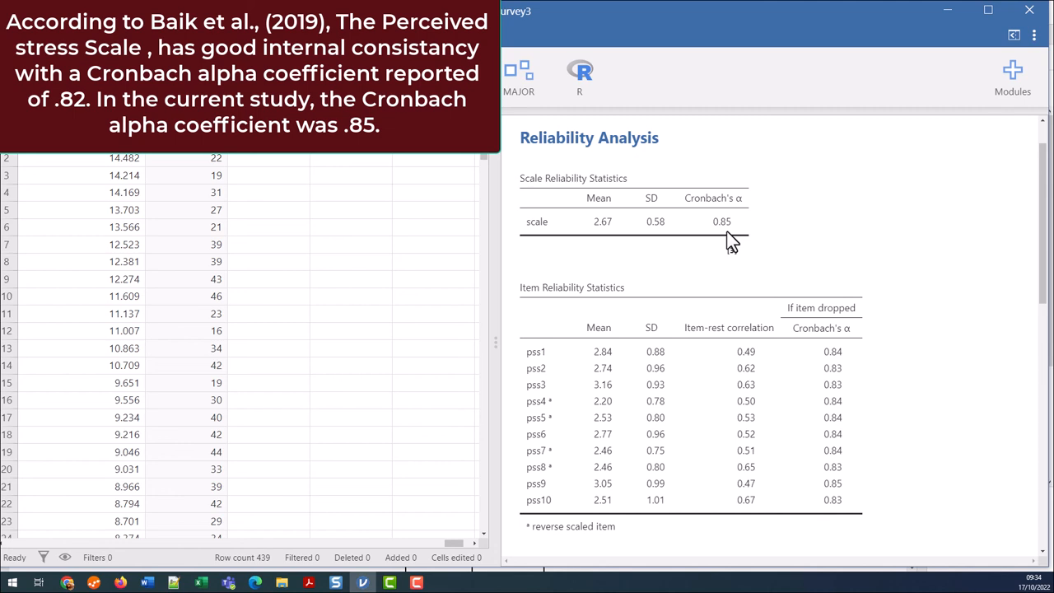
{"action": "mouse_move", "coordinate": [727, 248]}
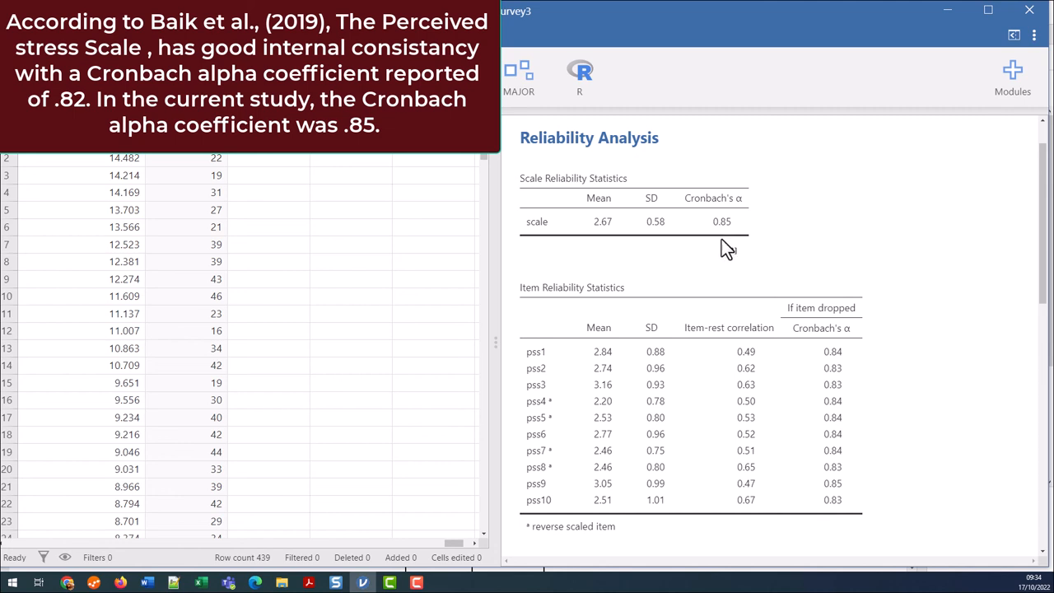
{"action": "scroll", "scroll_direction": "down", "scroll_amount": 3}
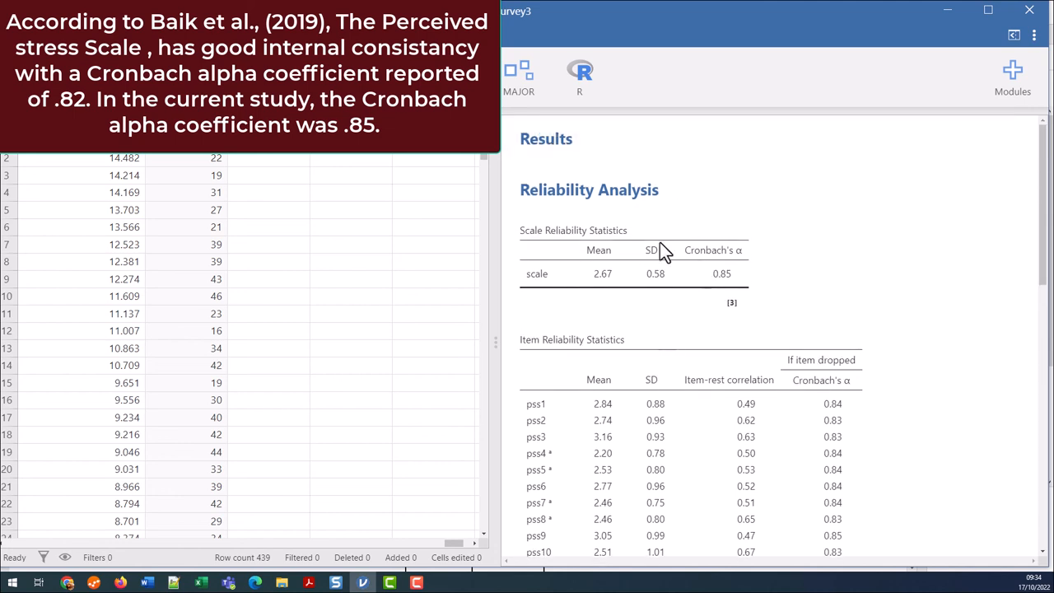